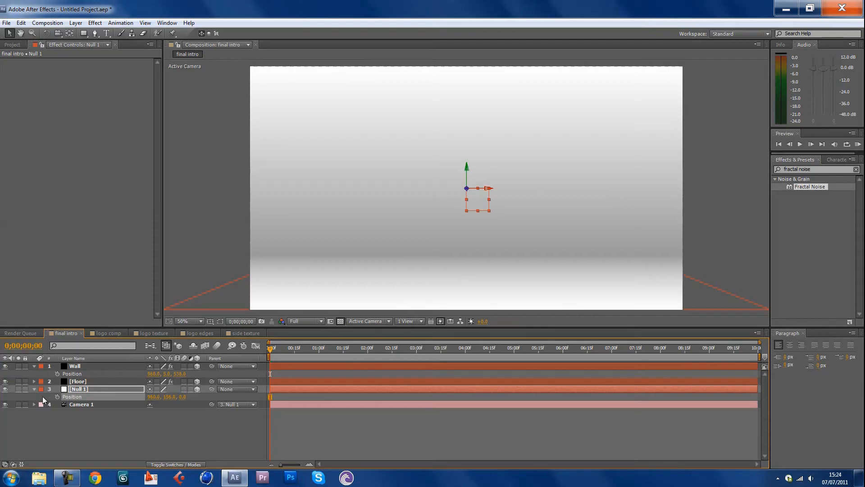
Collapse the Wall and Null 1 layers, then create a new solid named '3d logo'.
left_click(34, 366)
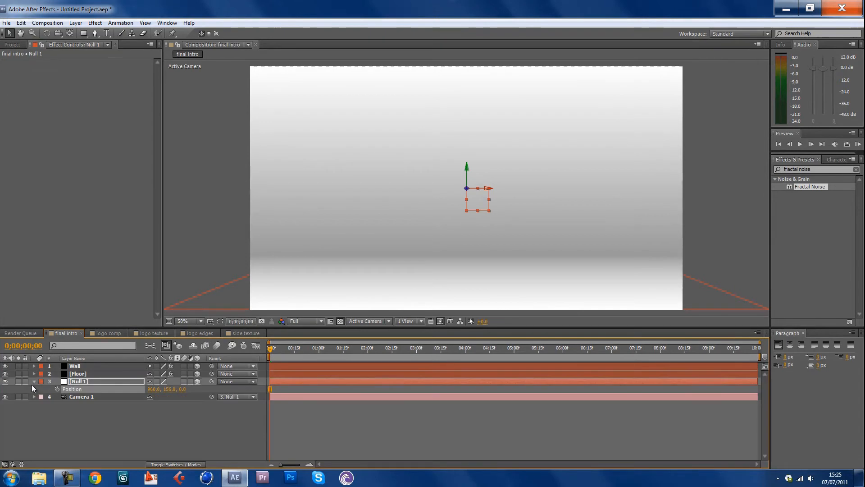
left_click(33, 381)
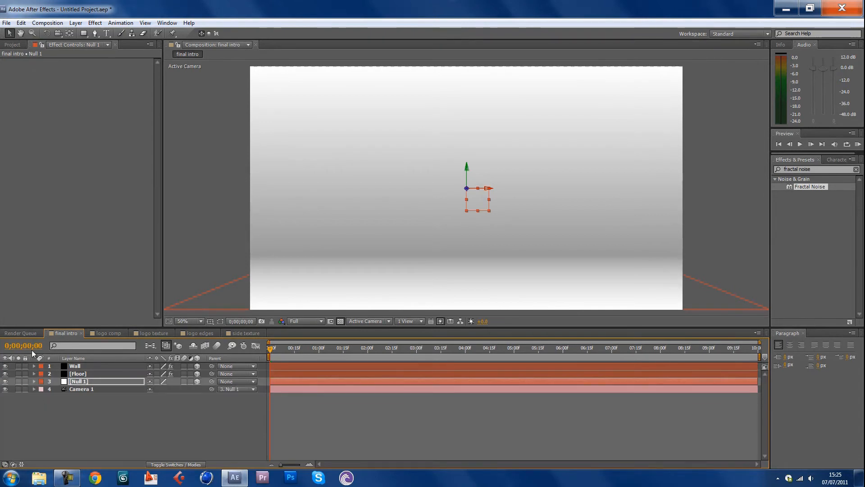
mouse_move(47, 425)
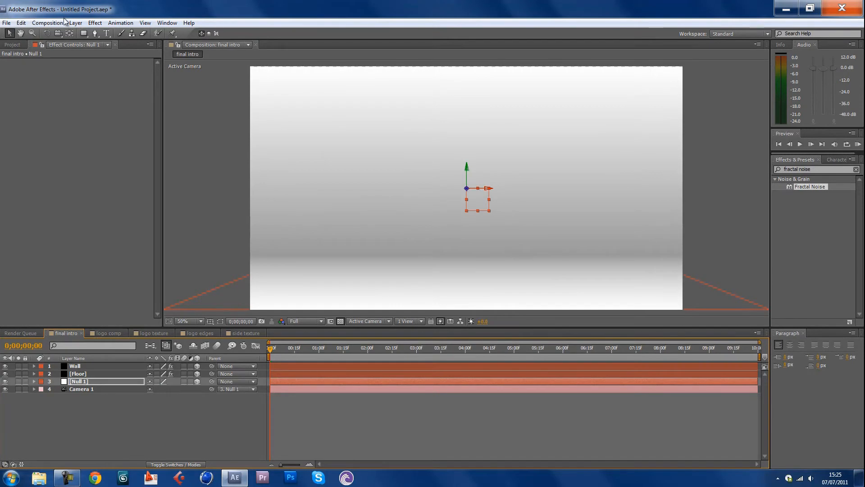
left_click(76, 23)
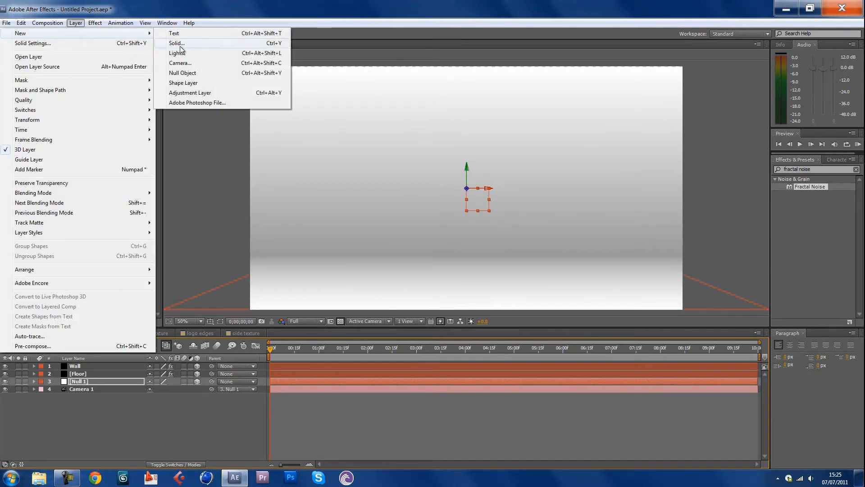
left_click(176, 43)
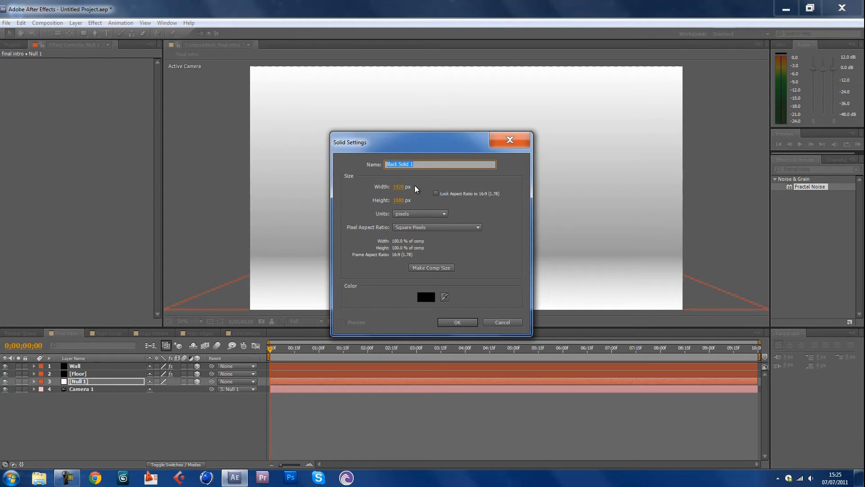
type("3d logo")
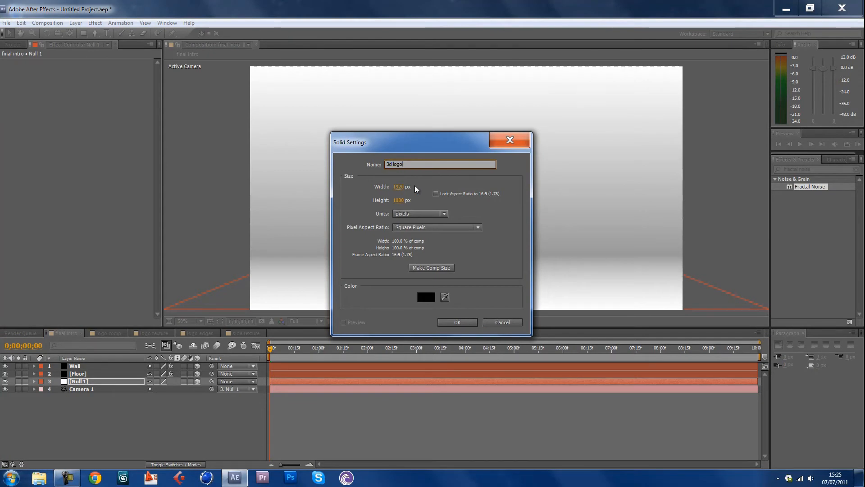
left_click(457, 322)
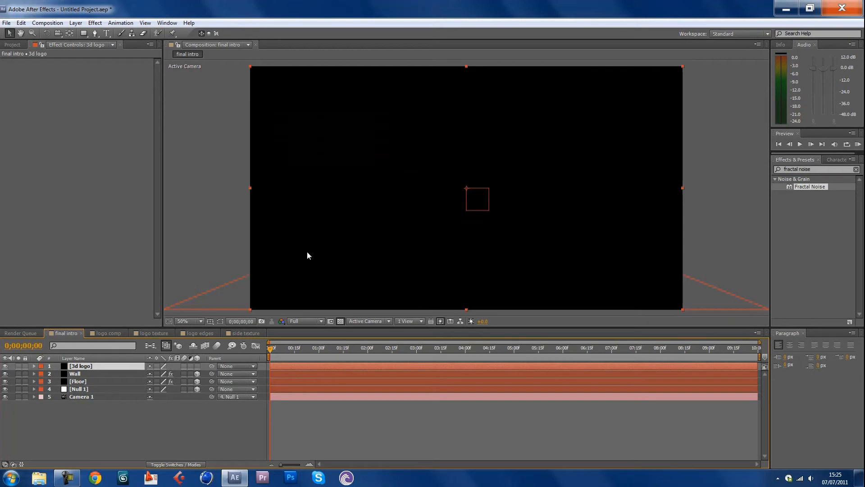
mouse_move(175, 387)
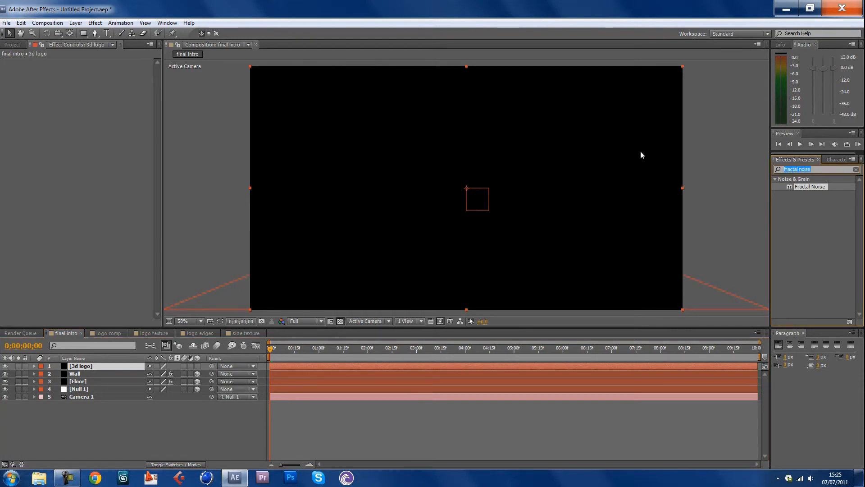
Find Shatter in Effects & Presets and apply it to the 3d logo layer.
type("shatter")
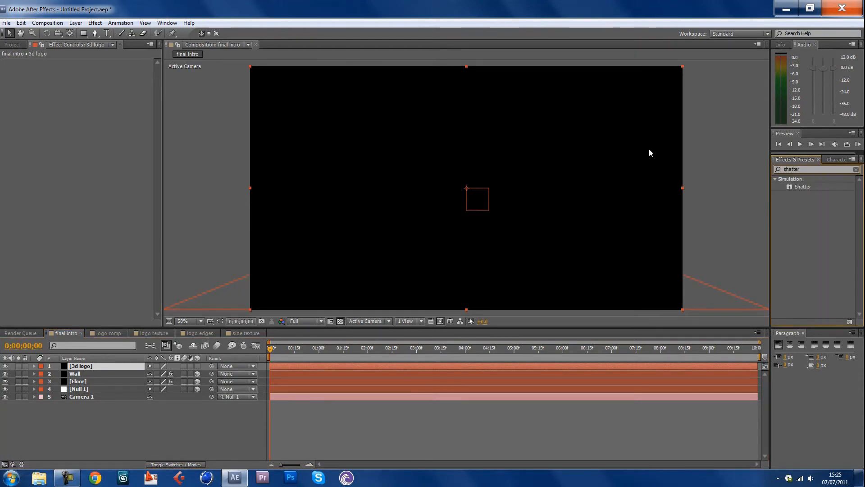
left_click(75, 373)
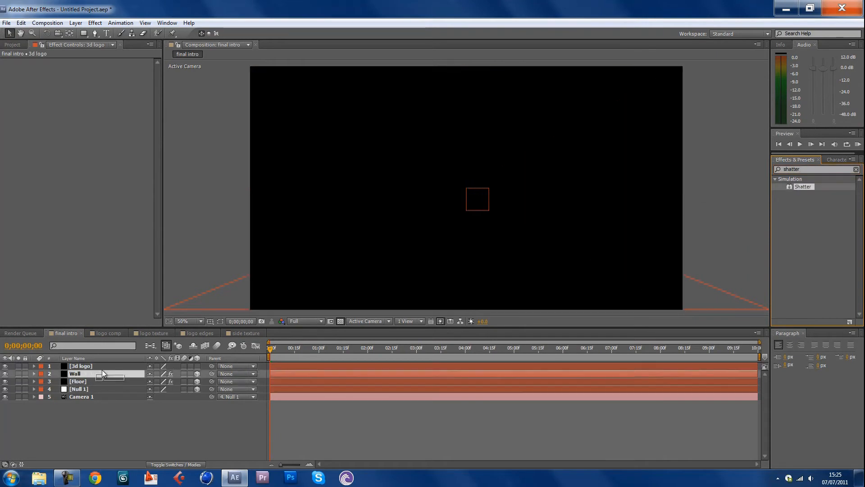
left_click(80, 366)
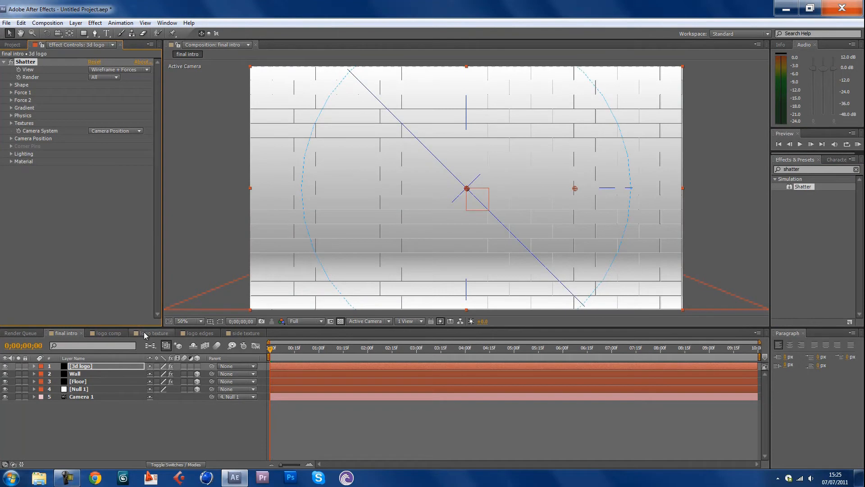
Set the Shatter effect's View to Rendered.
left_click(119, 77)
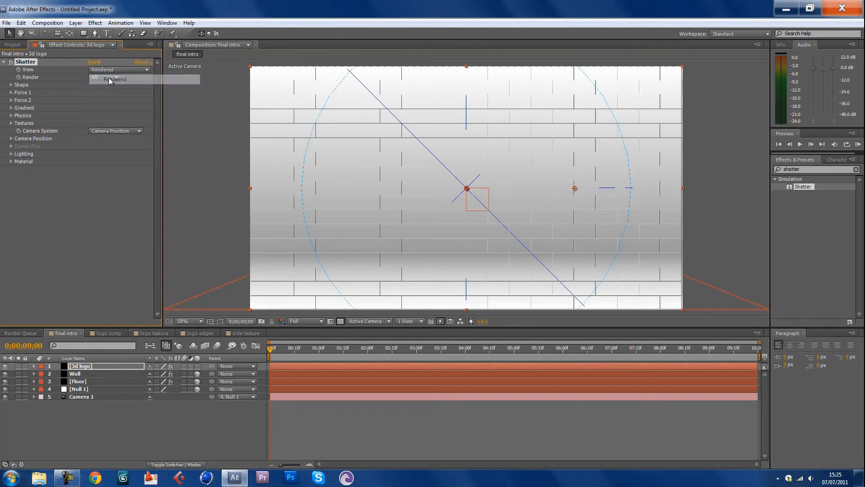
left_click(113, 79)
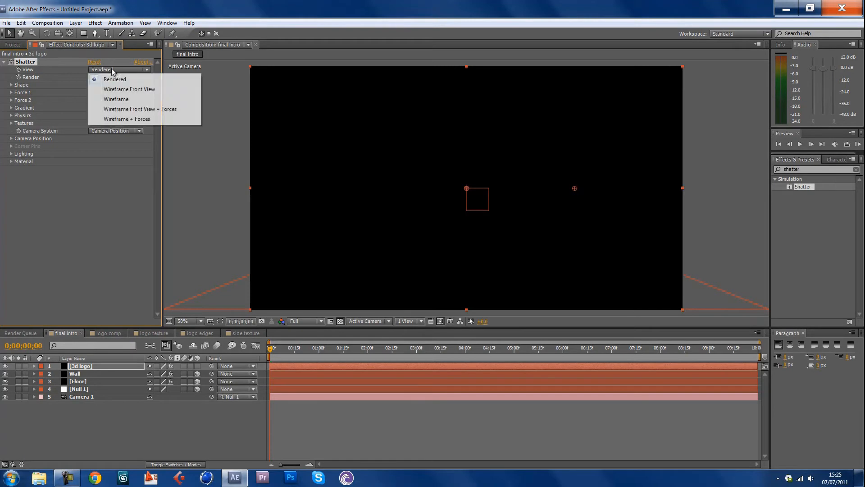
left_click(129, 90)
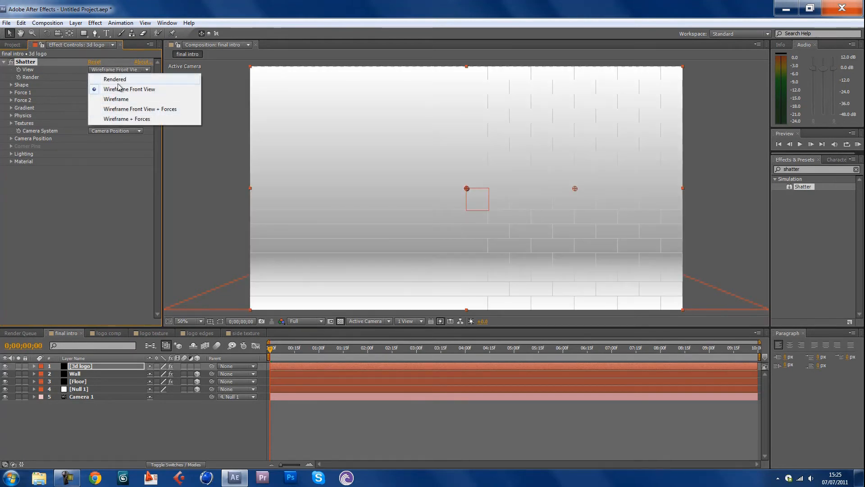
left_click(115, 79)
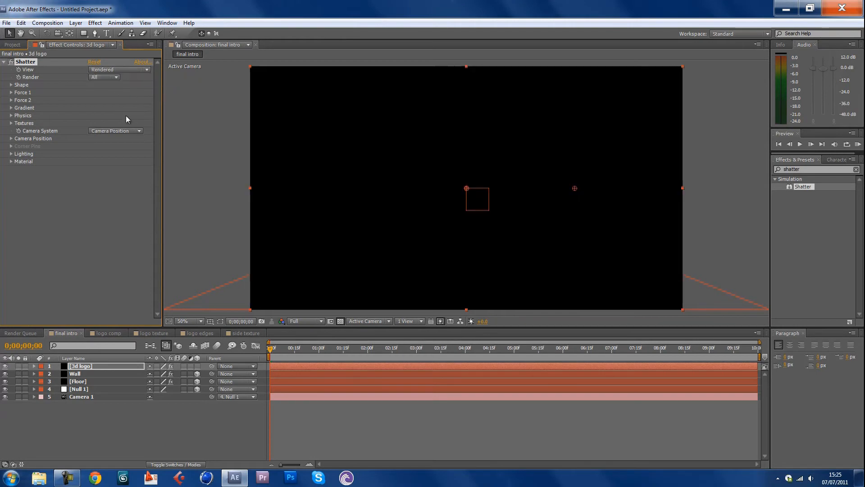
left_click(11, 46)
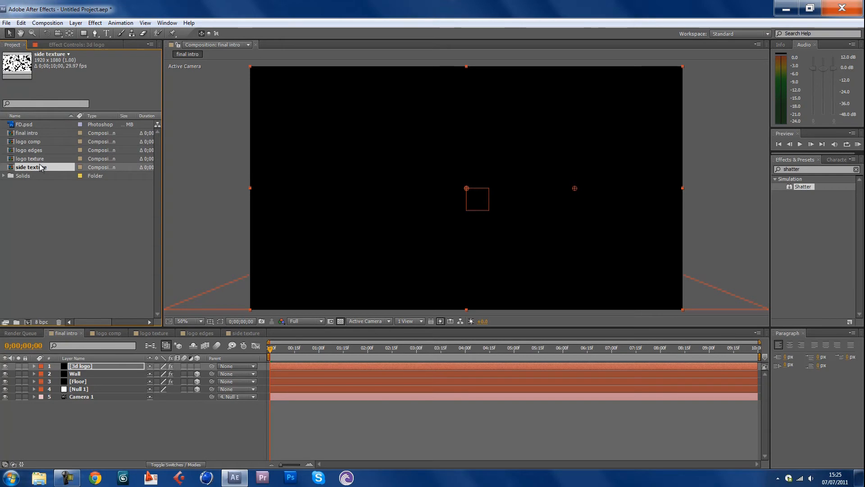
Drag the side texture, logo comp, logo edges and logo texture comps into final intro.
left_click(29, 141)
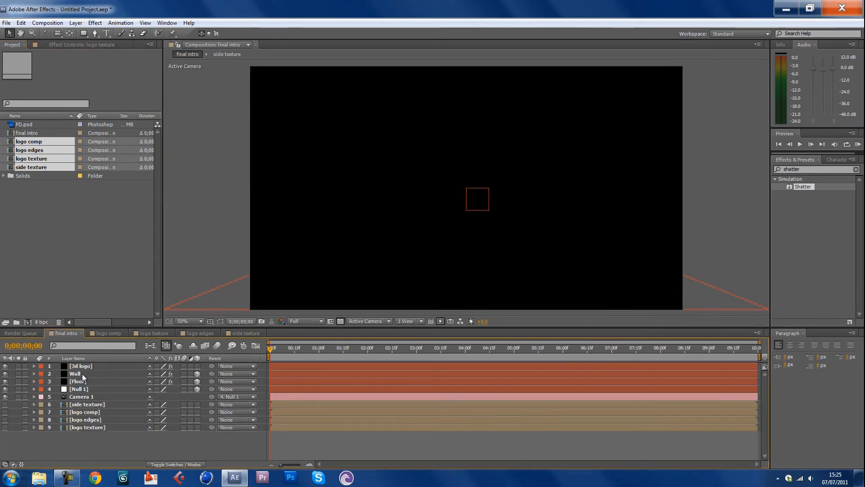
left_click(81, 366)
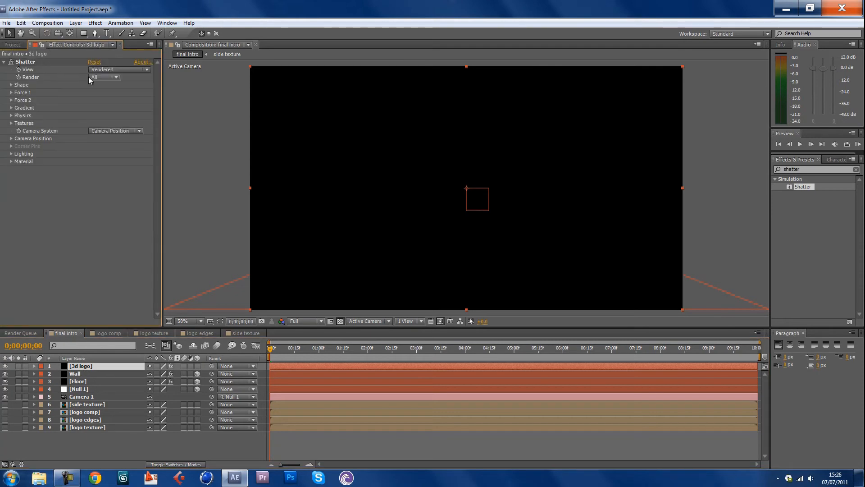
Set Shatter Shape pattern to Custom with '7. logo comp' as the custom shatter map.
left_click(10, 85)
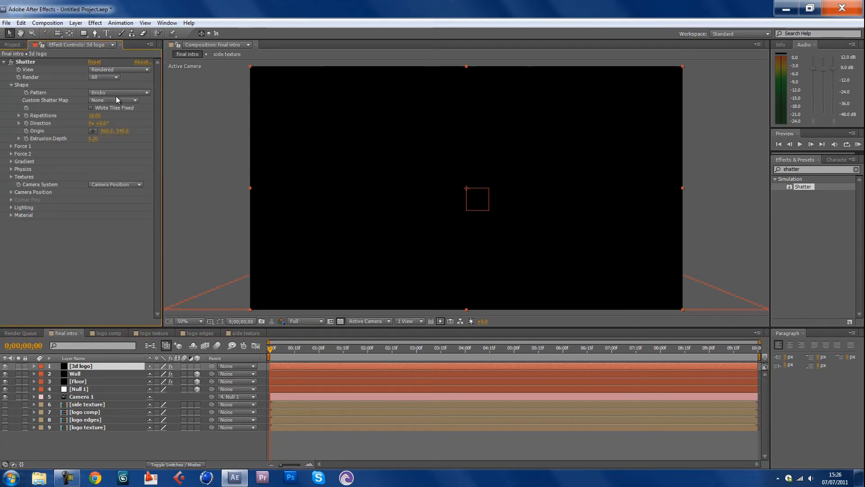
left_click(119, 92)
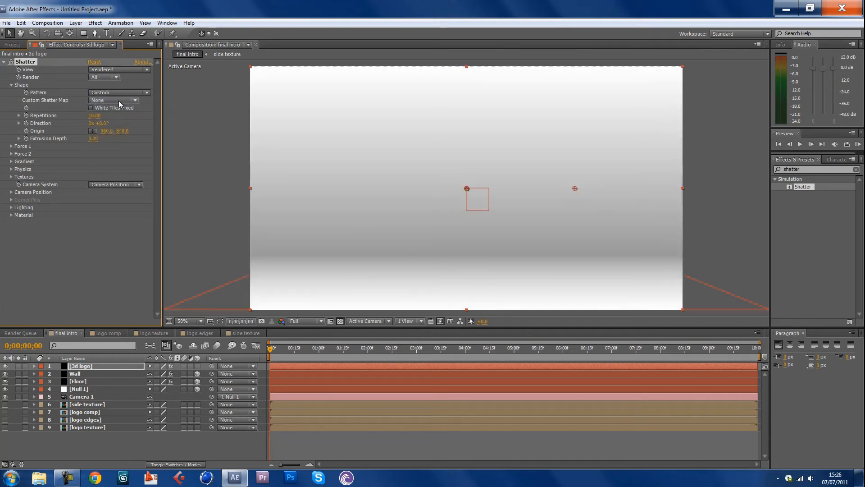
mouse_move(122, 107)
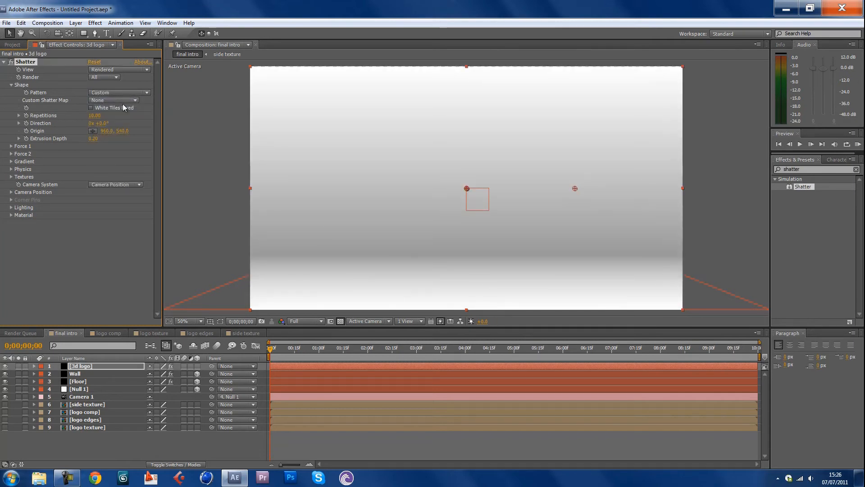
left_click(114, 100)
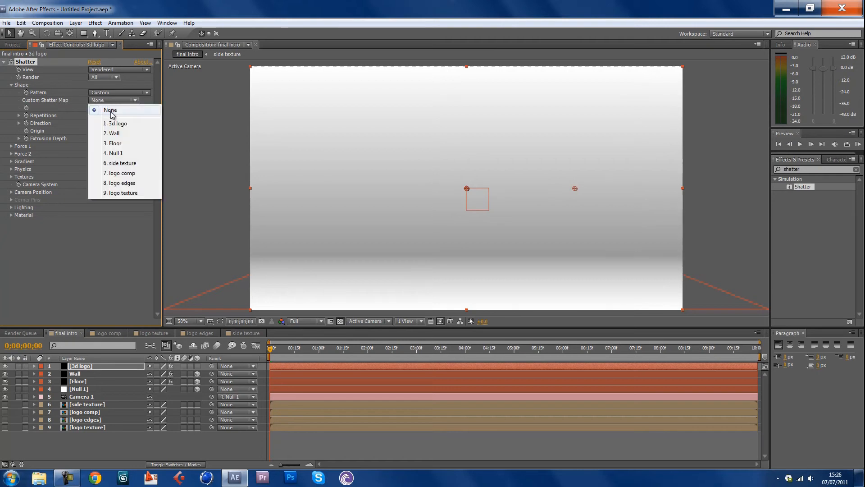
mouse_move(121, 173)
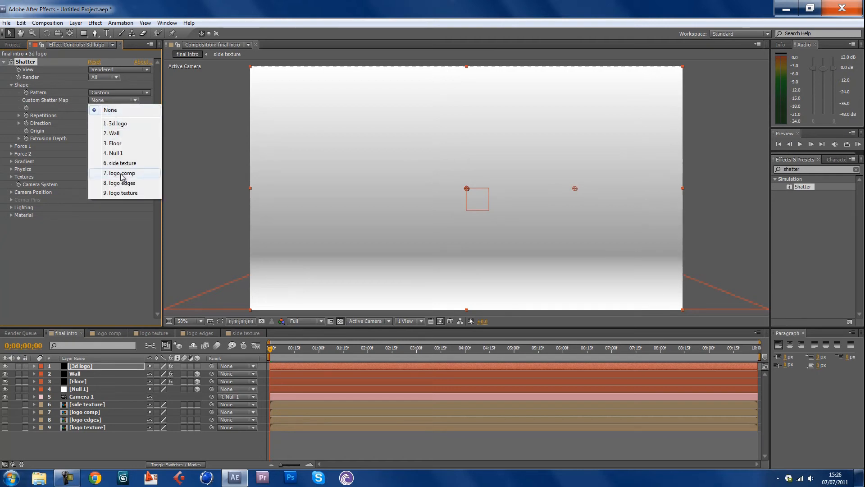
left_click(119, 173)
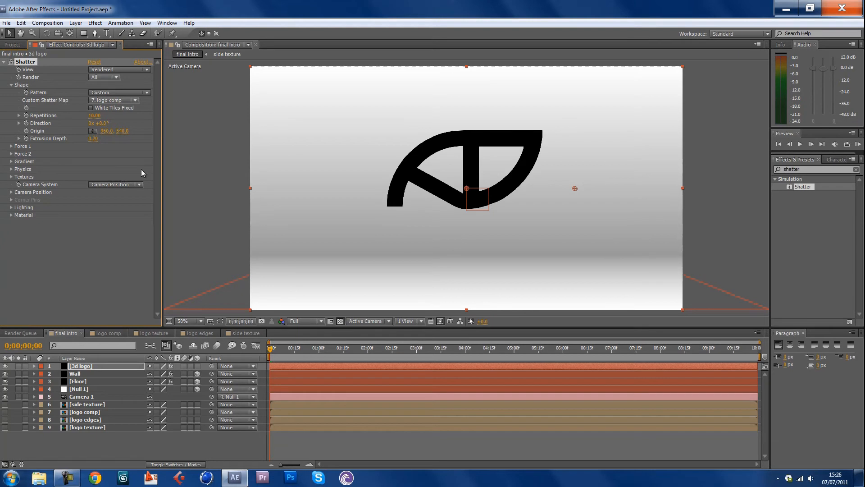
left_click(271, 348)
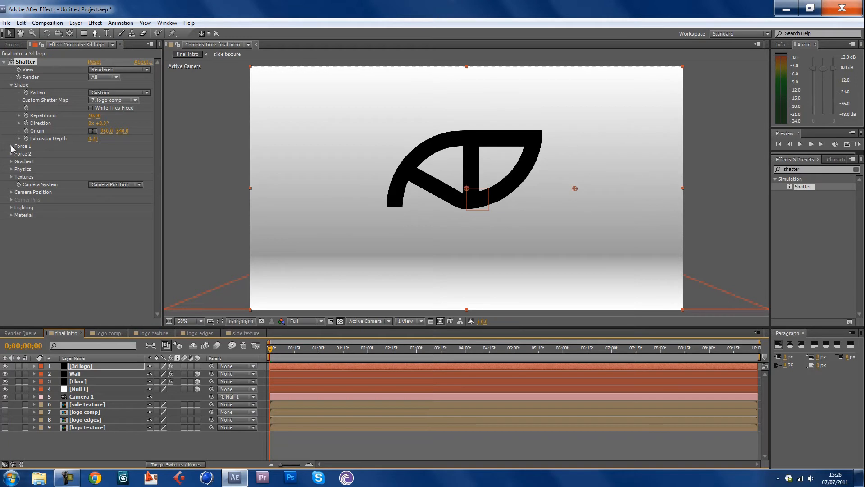
Review the Shatter Force 1 and physics settings and scrub time to confirm the logo stays intact.
left_click(10, 146)
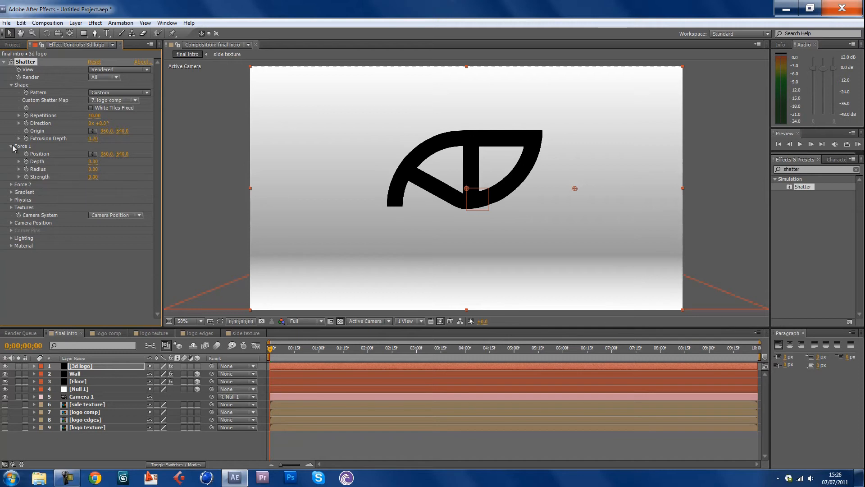
left_click(11, 168)
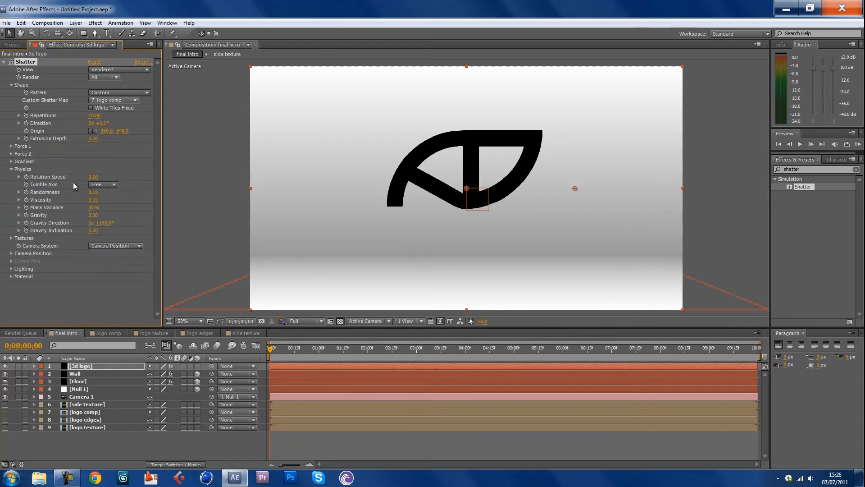
mouse_move(71, 211)
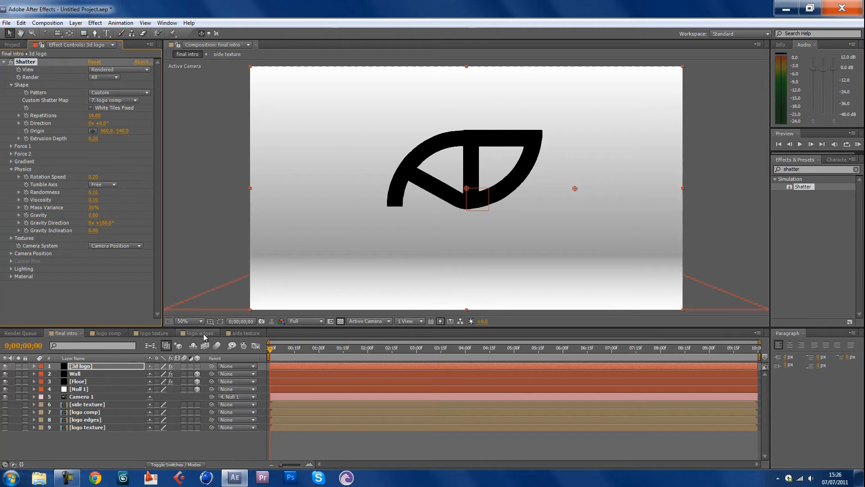
left_click(373, 348)
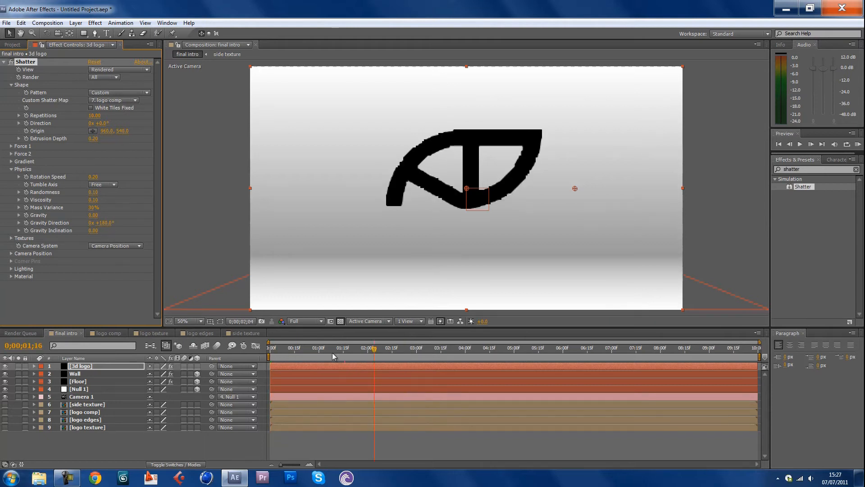
left_click(270, 348)
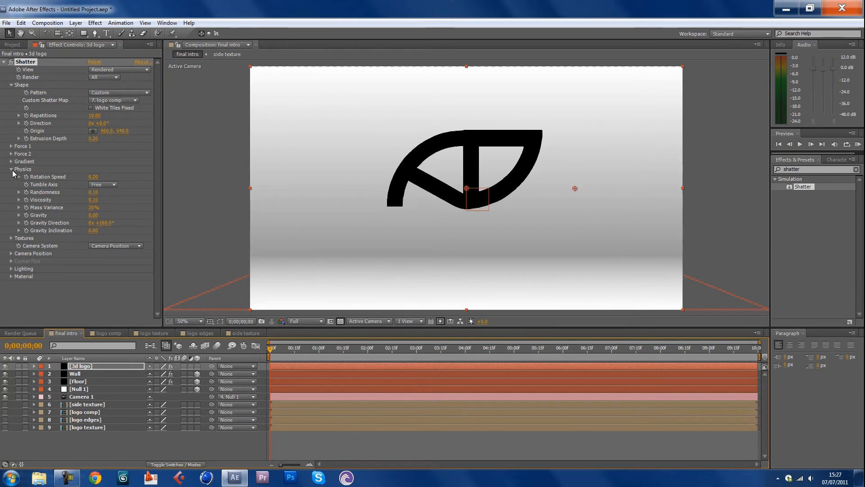
Collapse physics and deepen the Shatter extrusion depth to 1.00.
left_click(11, 169)
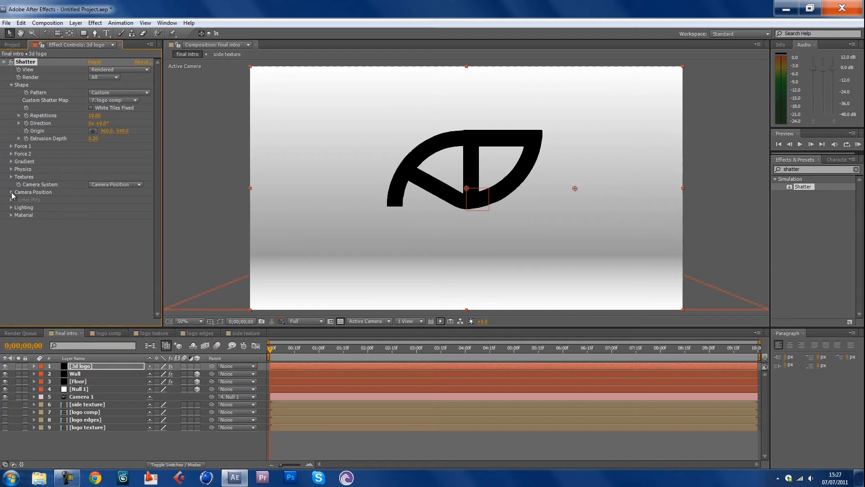
left_click(11, 191)
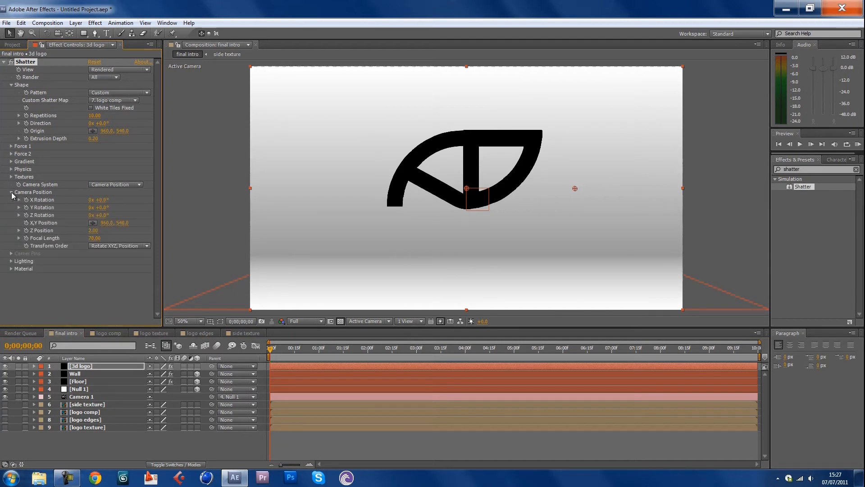
left_click(10, 191)
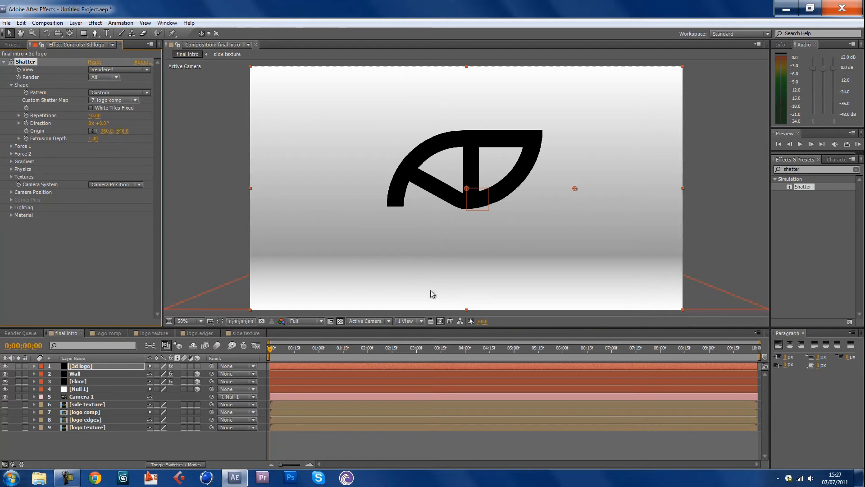
mouse_move(347, 228)
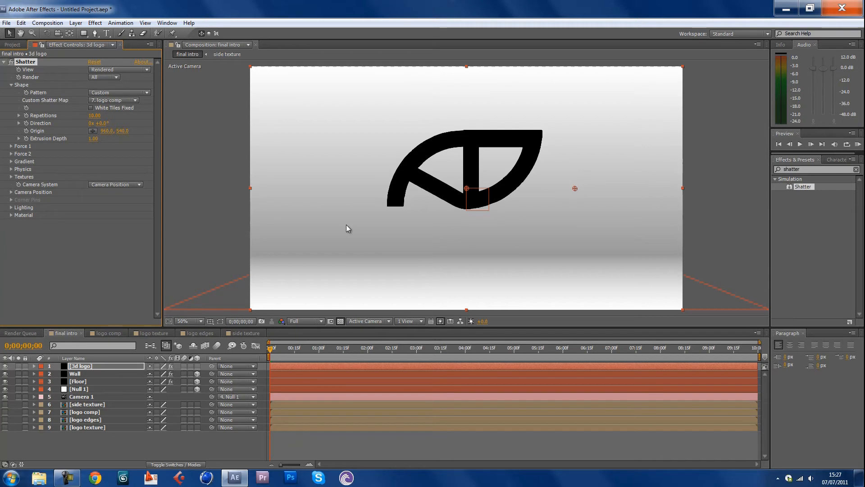
mouse_move(254, 274)
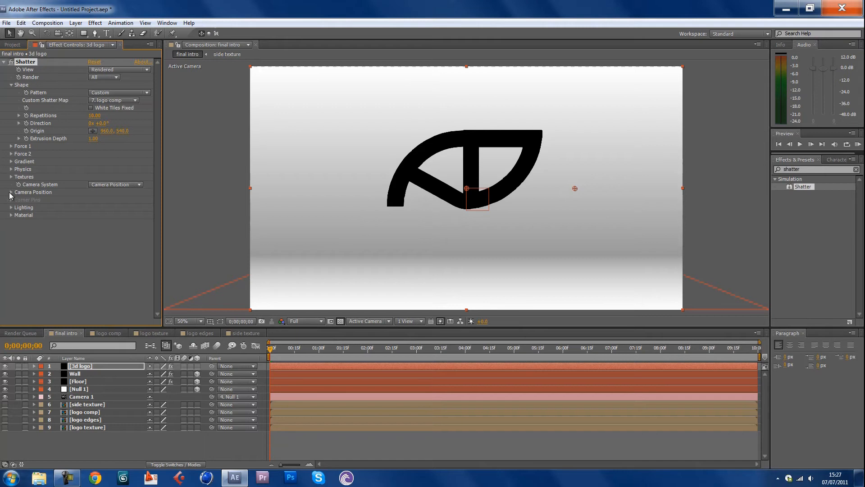
Set the Shatter camera focal length to 35 under Camera Position.
left_click(10, 191)
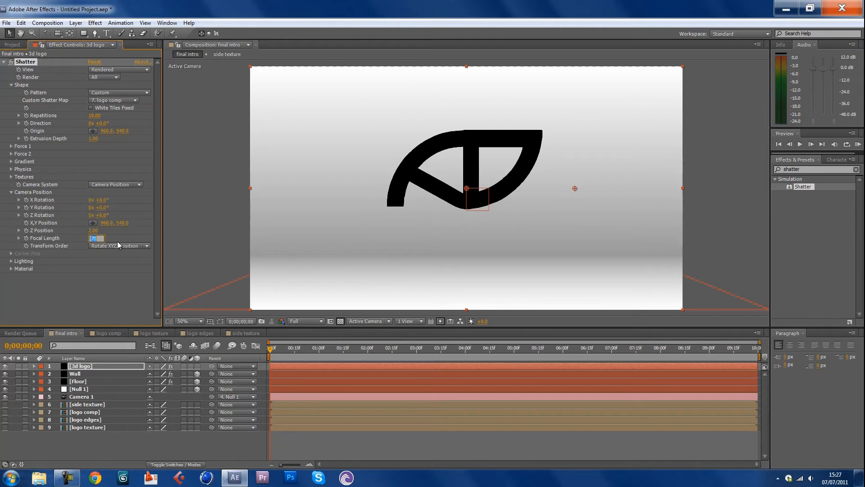
type("35")
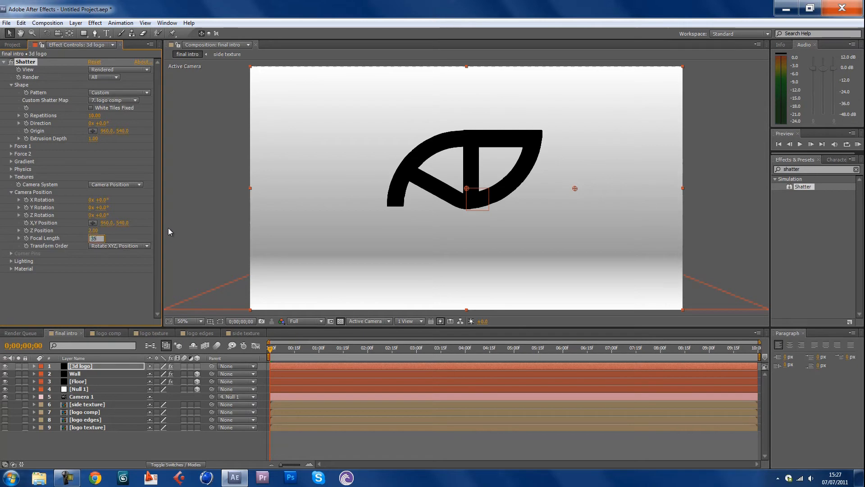
left_click(19, 237)
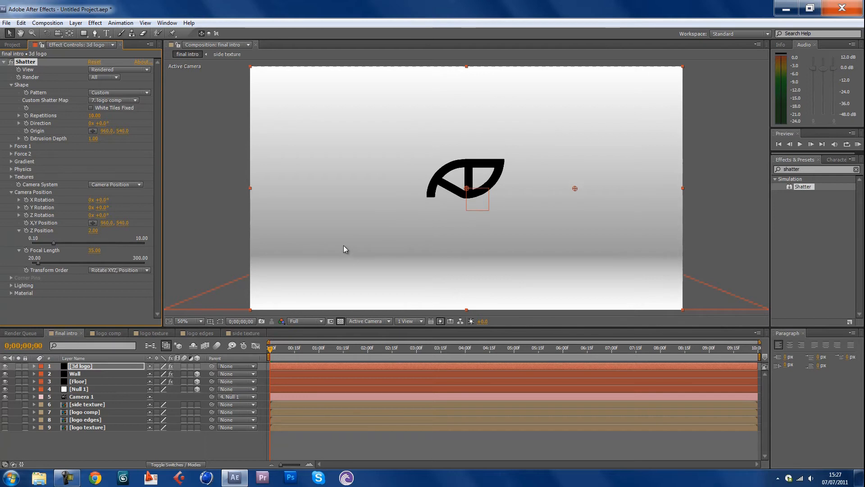
mouse_move(339, 249)
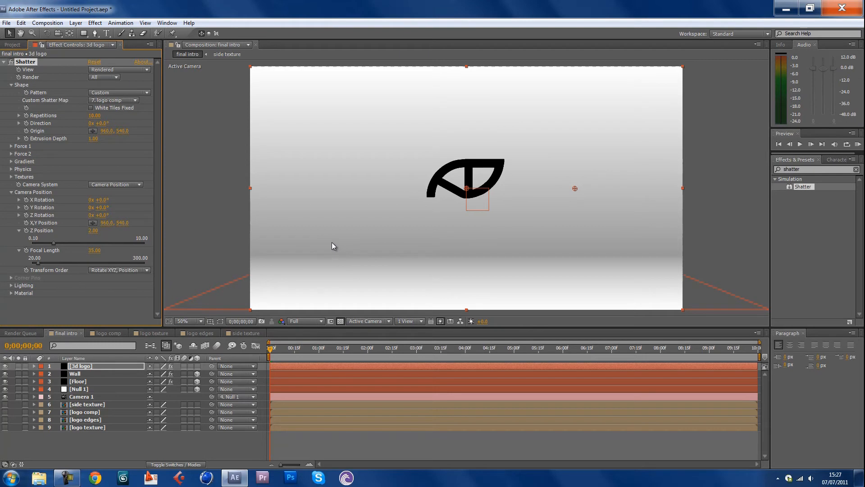
mouse_move(320, 253)
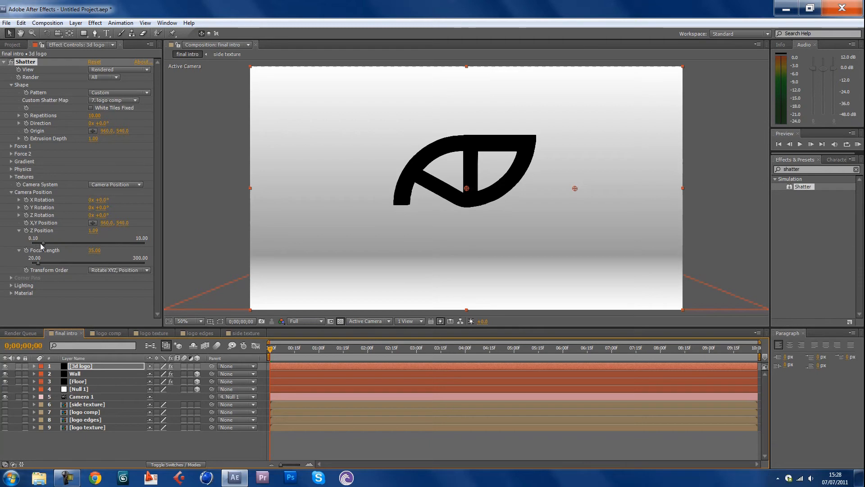
mouse_move(554, 149)
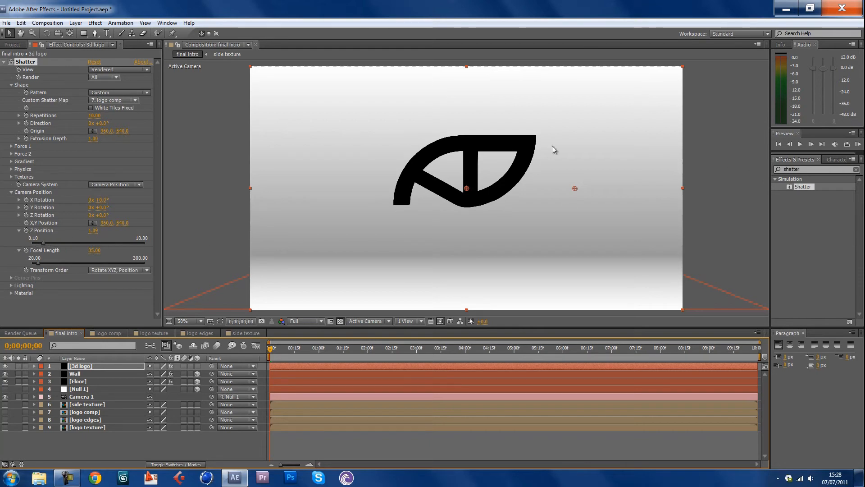
mouse_move(391, 163)
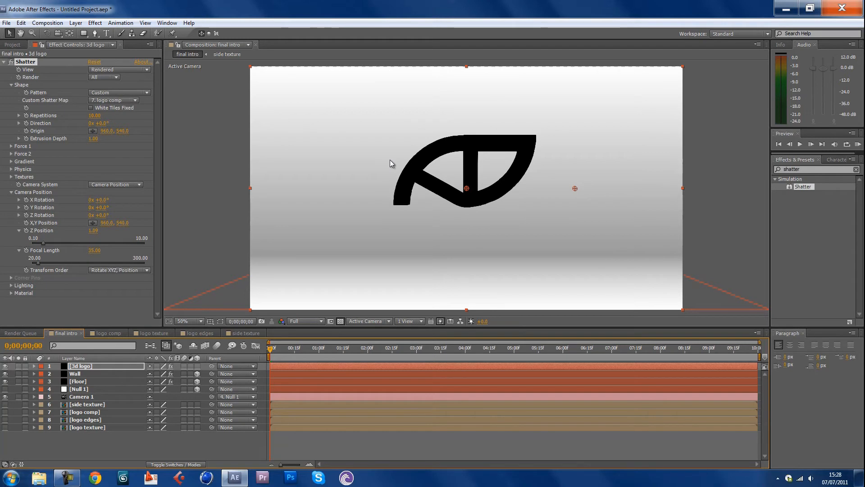
mouse_move(430, 357)
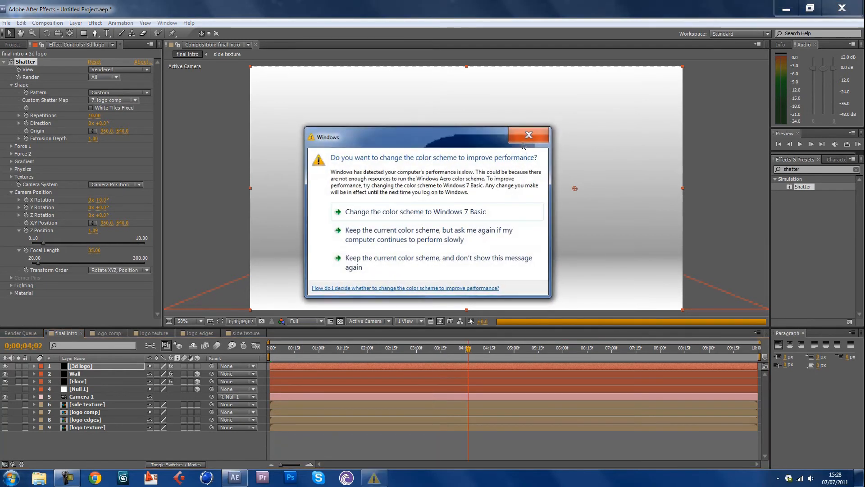
Dismiss the Windows colour-scheme prompt and move the playhead to 4 seconds.
left_click(527, 135)
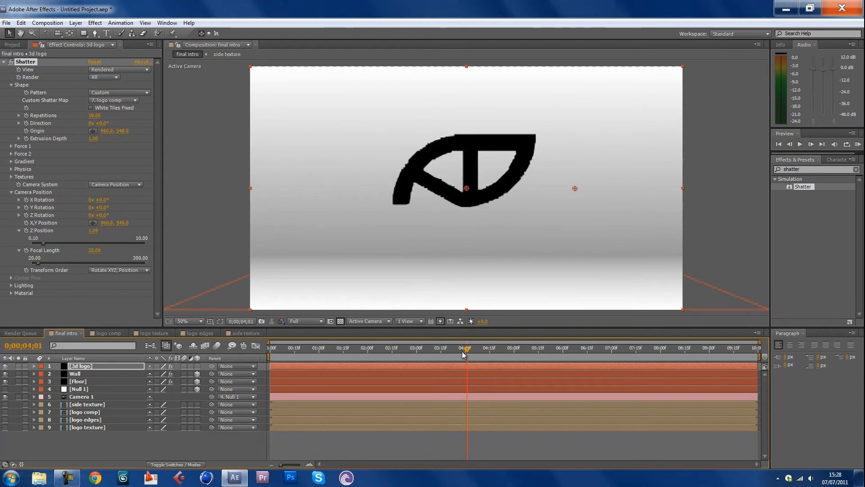
left_click(466, 351)
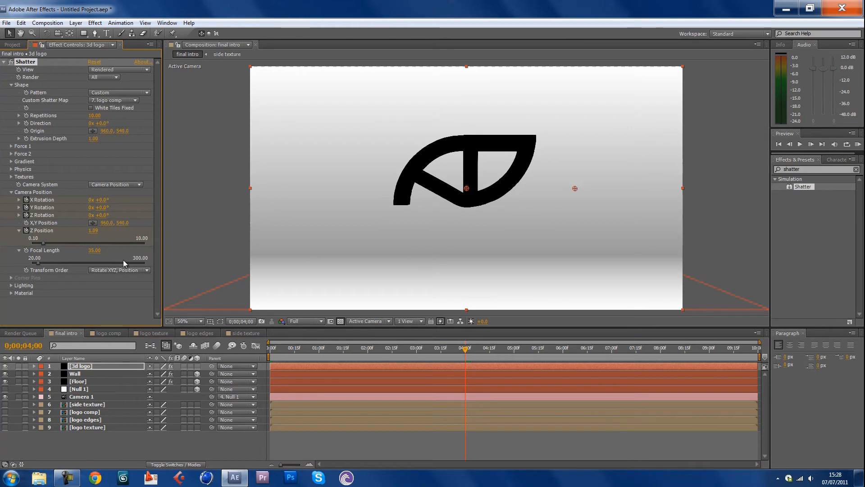
mouse_move(41, 226)
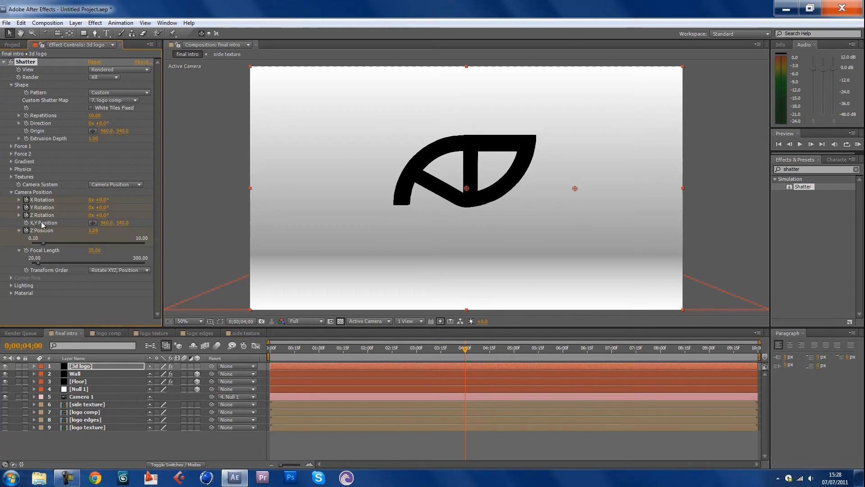
mouse_move(45, 227)
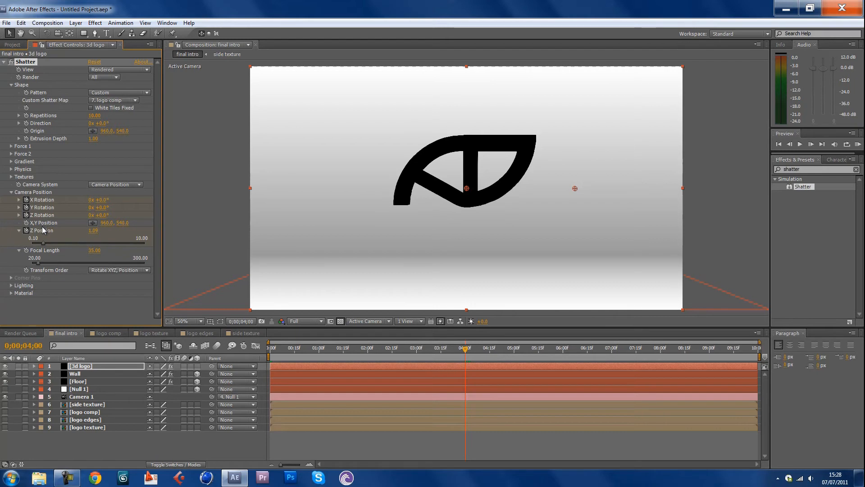
mouse_move(255, 274)
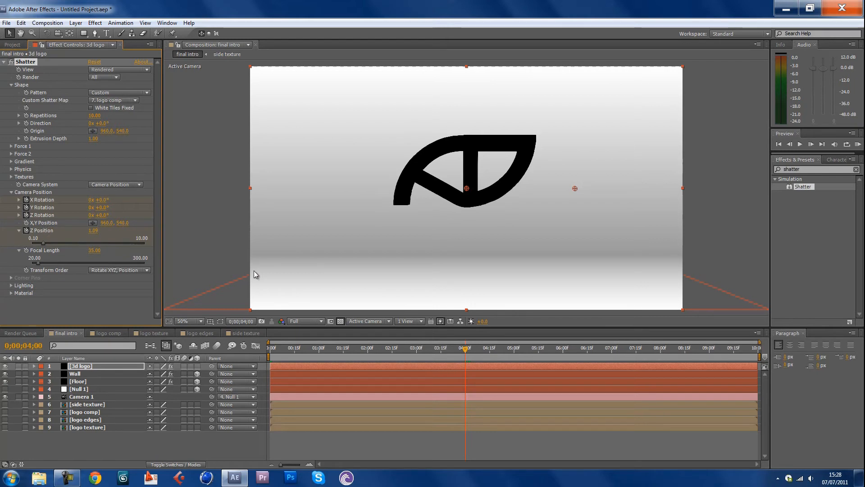
mouse_move(426, 287)
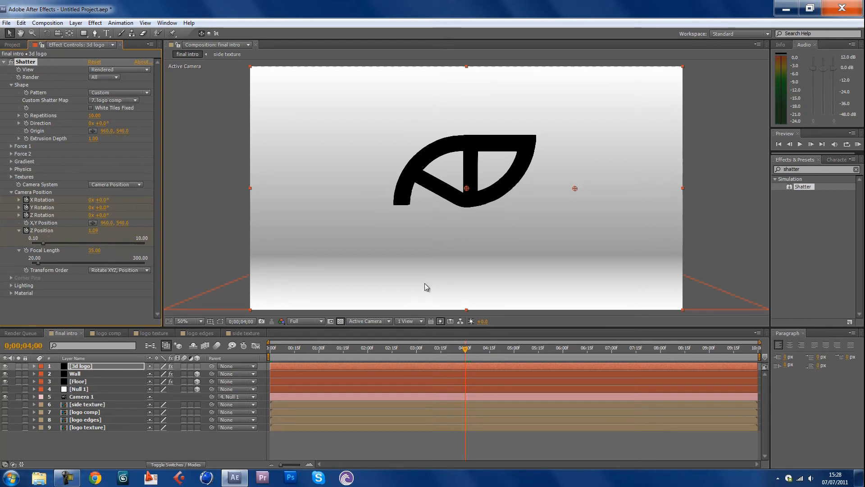
mouse_move(466, 349)
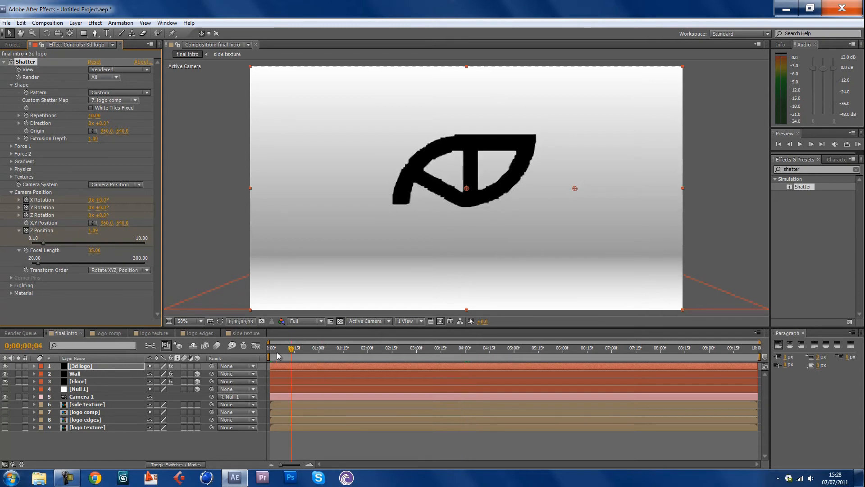
At frame zero set camera rotations of 270°, 180° and 150°, then scrub to check.
left_click(271, 347)
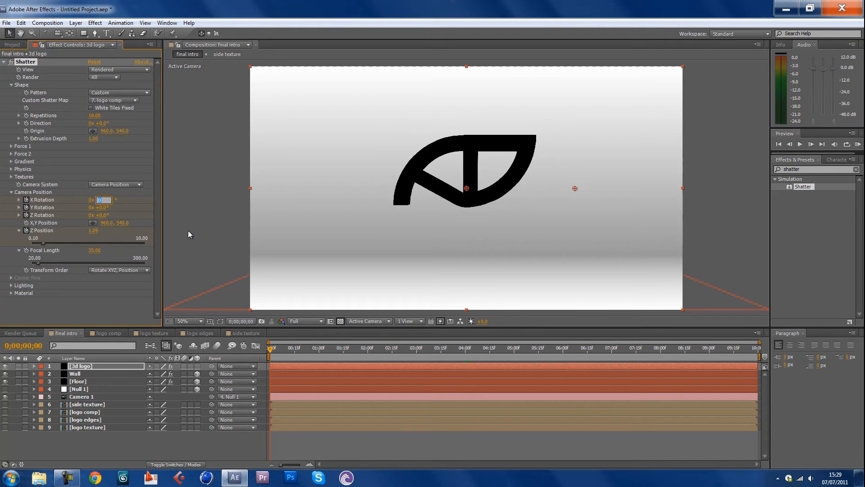
type("2.7")
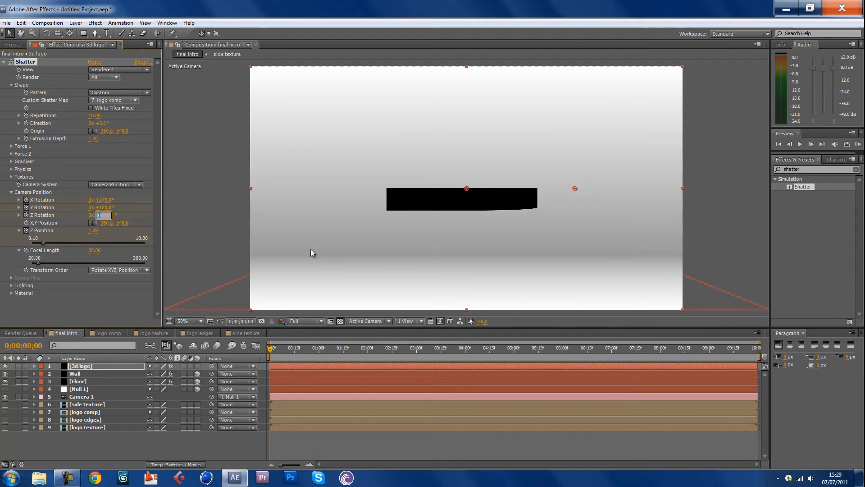
type("150.0°")
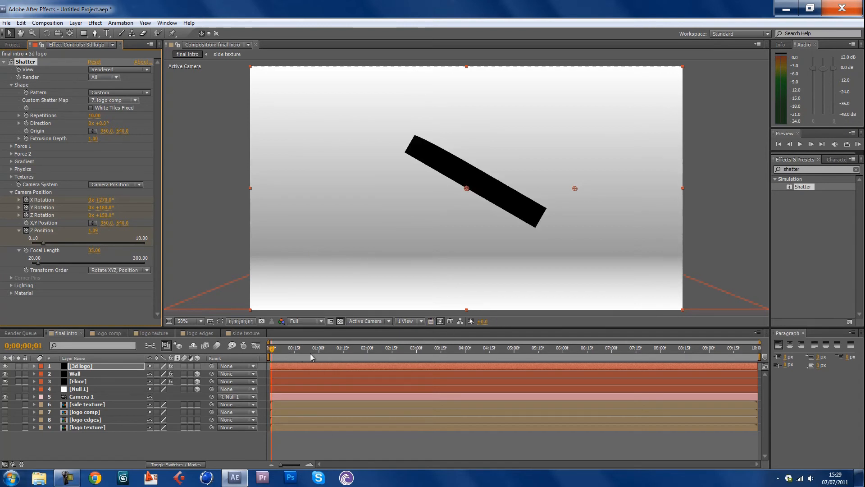
left_click(454, 348)
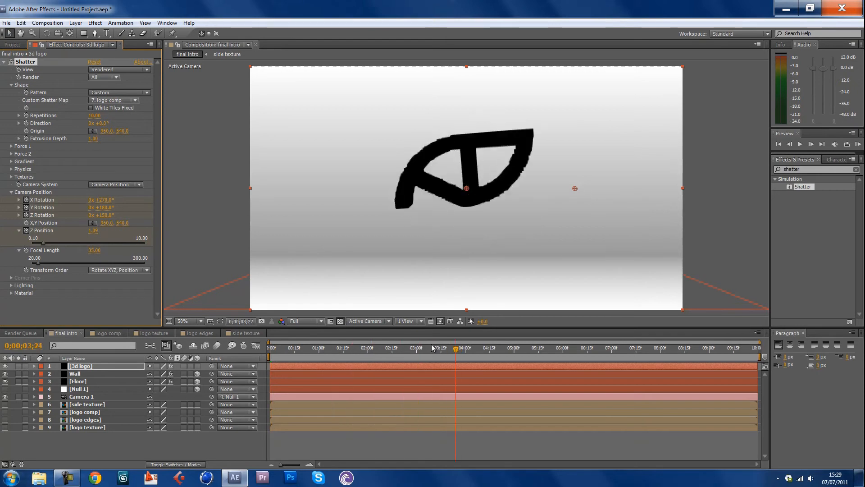
left_click(270, 348)
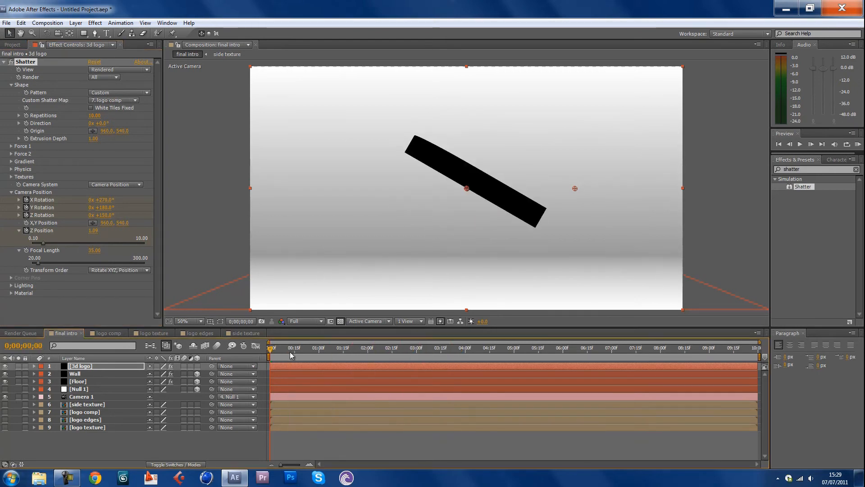
mouse_move(365, 403)
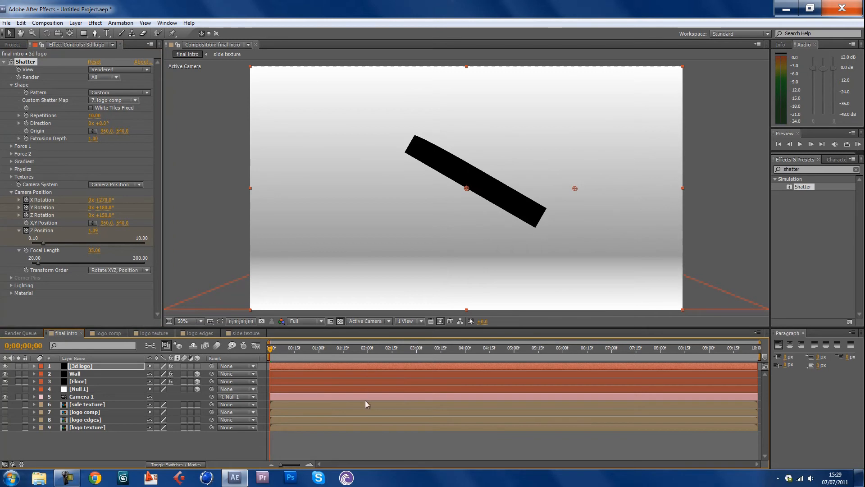
mouse_move(47, 247)
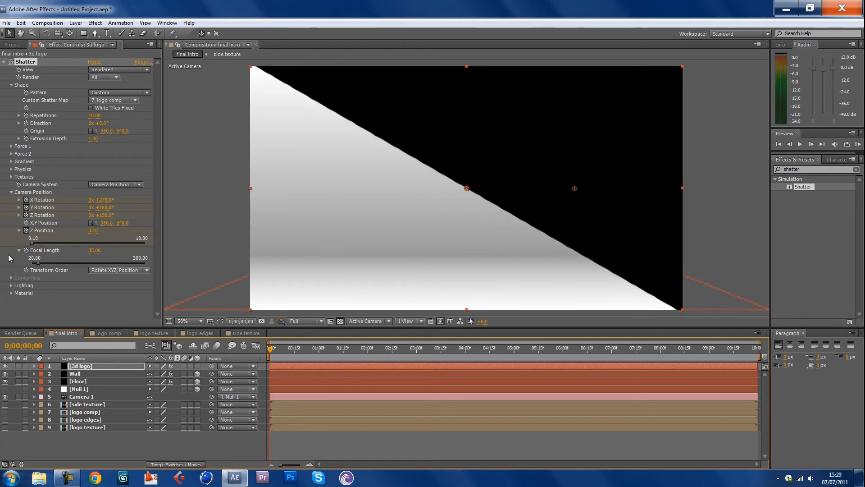
Set the camera's starting Z position to -10 so the logo is out of view at frame zero.
double_click(95, 230)
type("-10")
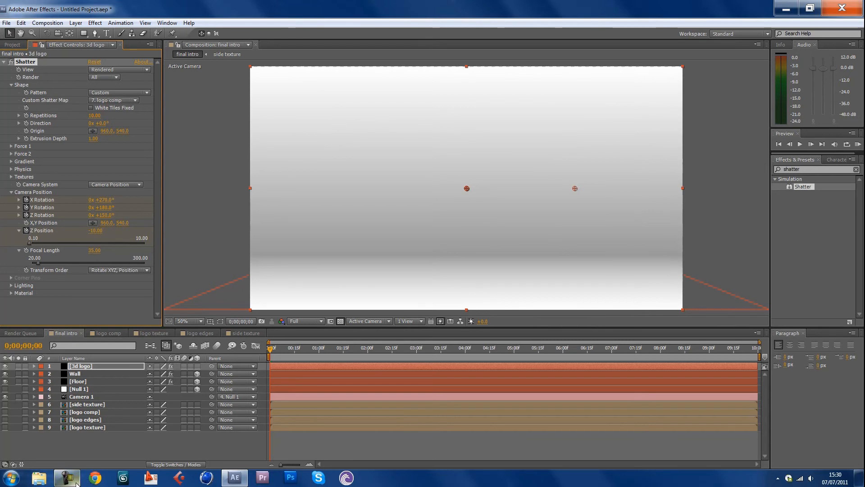
left_click(66, 477)
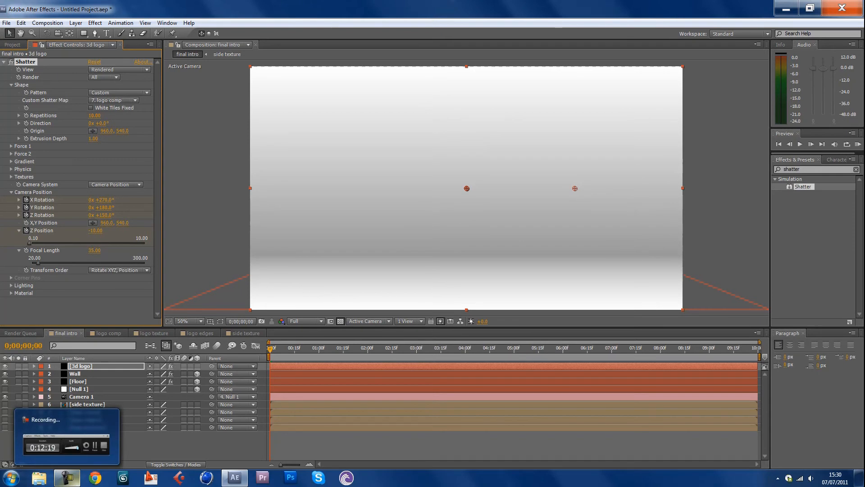
mouse_move(94, 477)
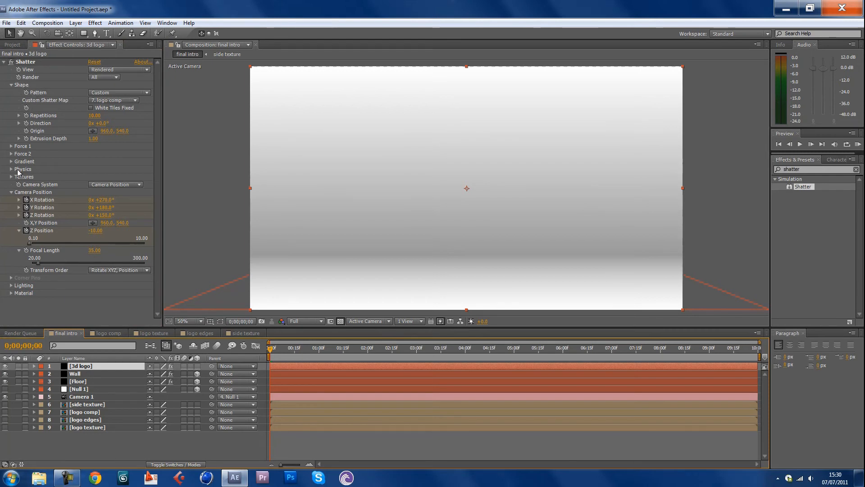
Set Shatter textures to '9. logo texture' on the front and '6. side texture' on the sides.
left_click(23, 176)
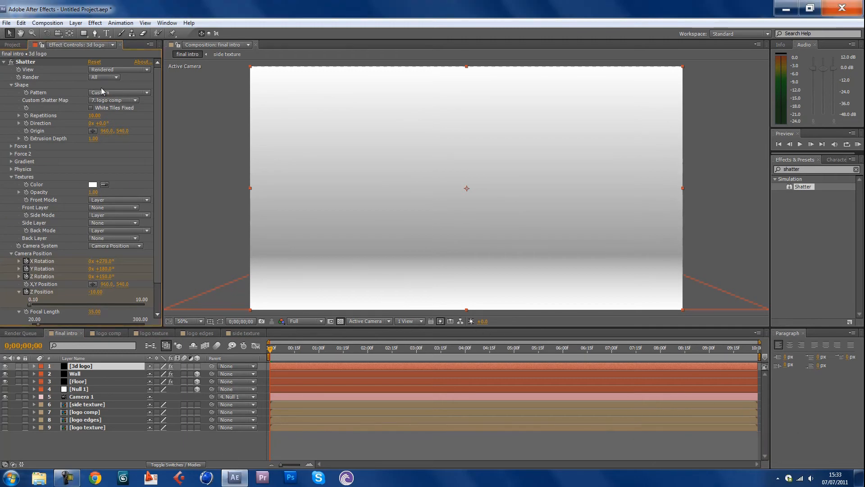
mouse_move(92, 211)
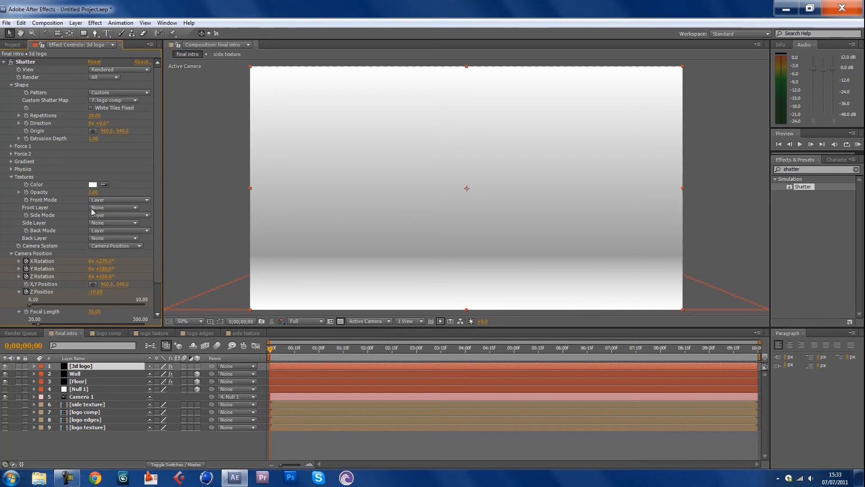
left_click(115, 207)
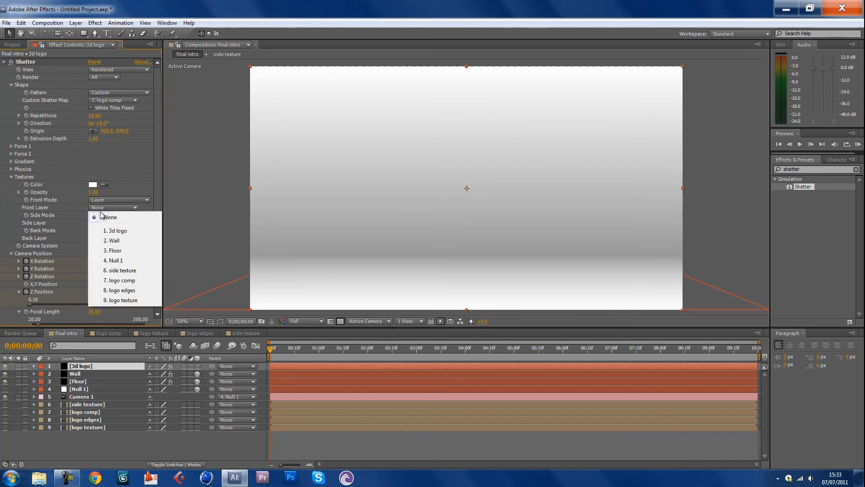
mouse_move(120, 299)
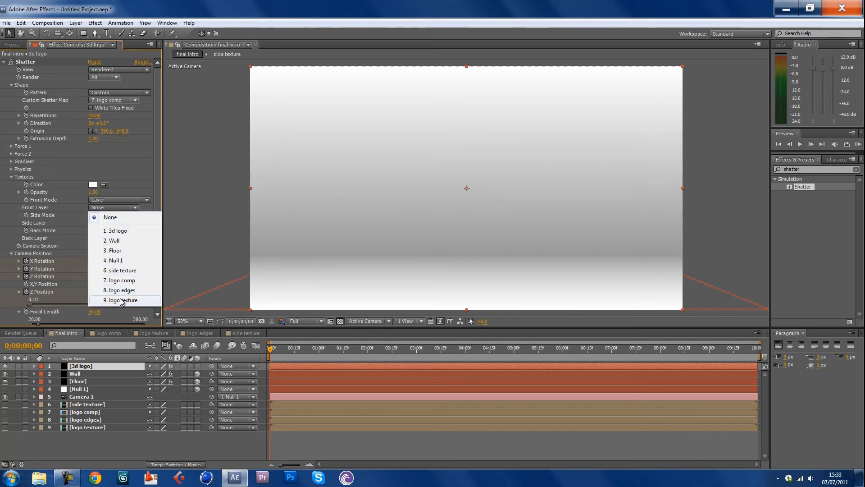
left_click(122, 299)
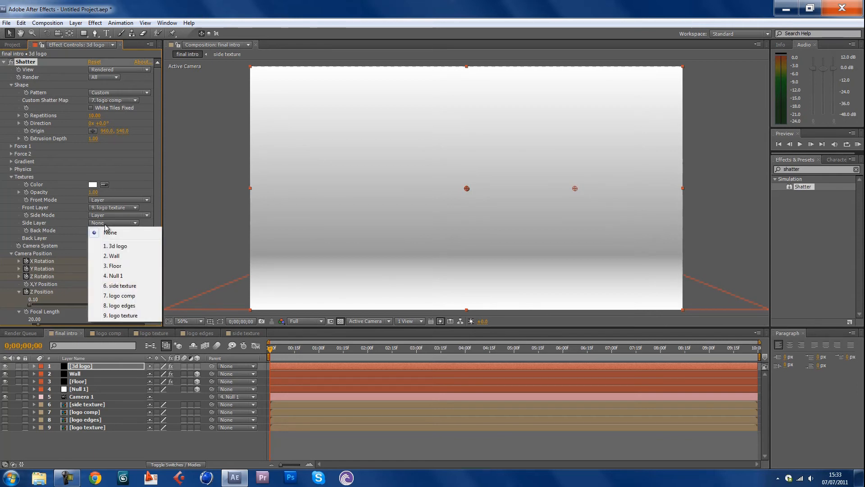
mouse_move(114, 276)
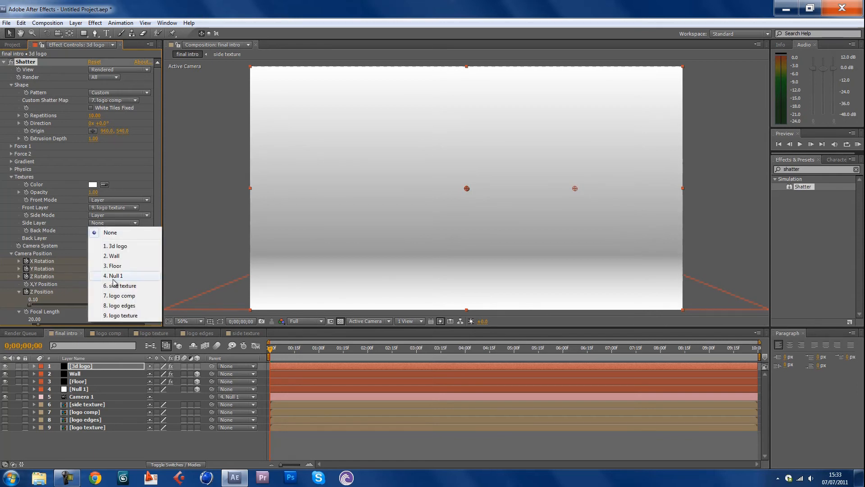
left_click(120, 285)
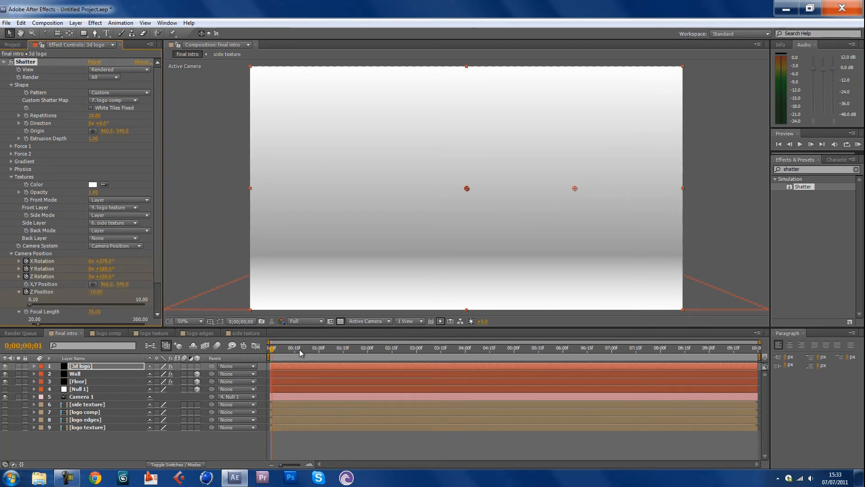
left_click(387, 348)
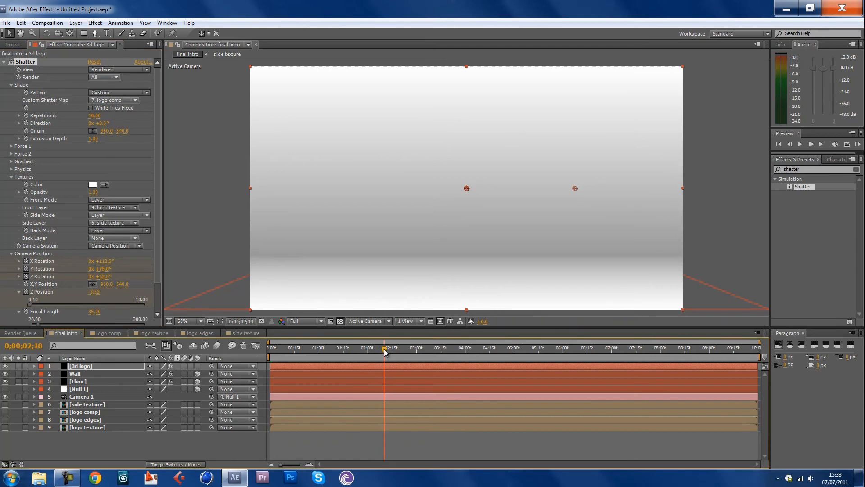
mouse_move(385, 351)
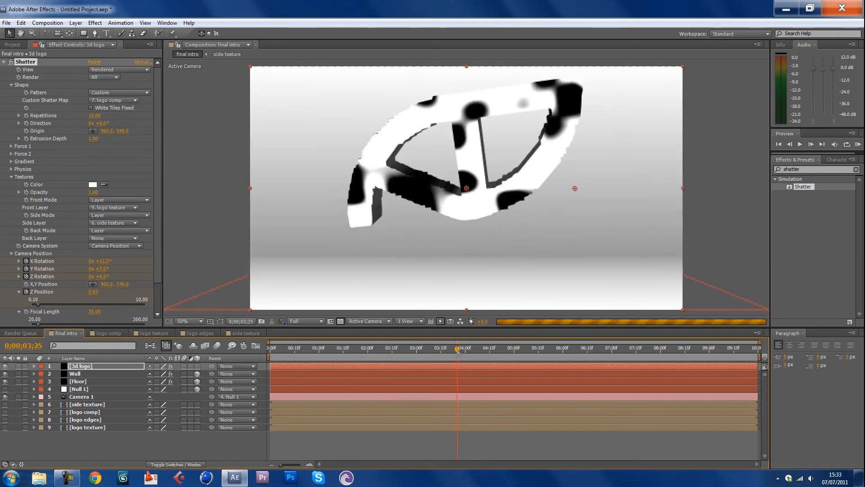
left_click(455, 349)
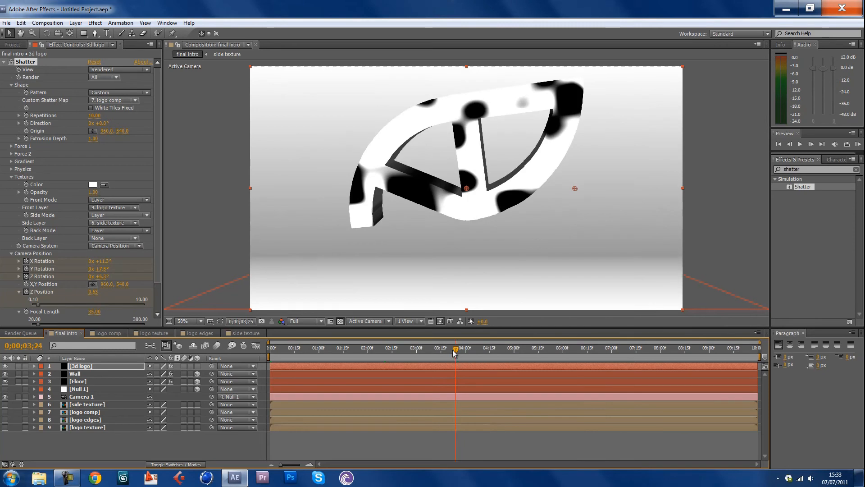
left_click(367, 347)
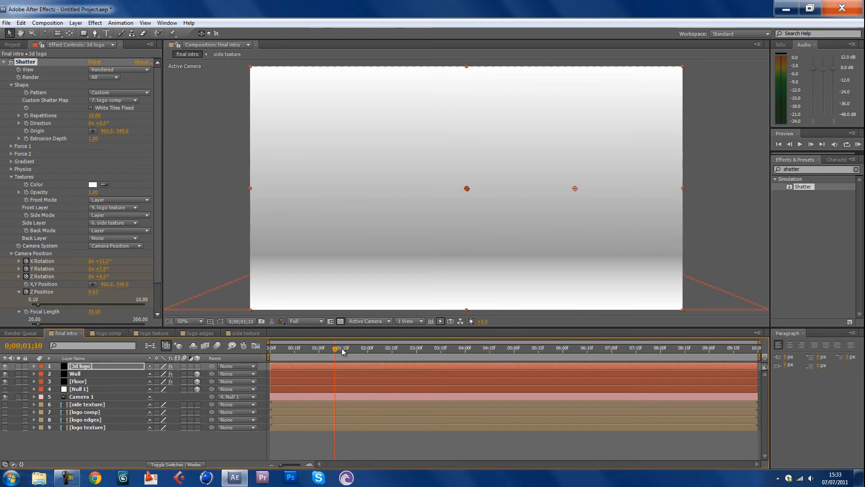
left_click(339, 348)
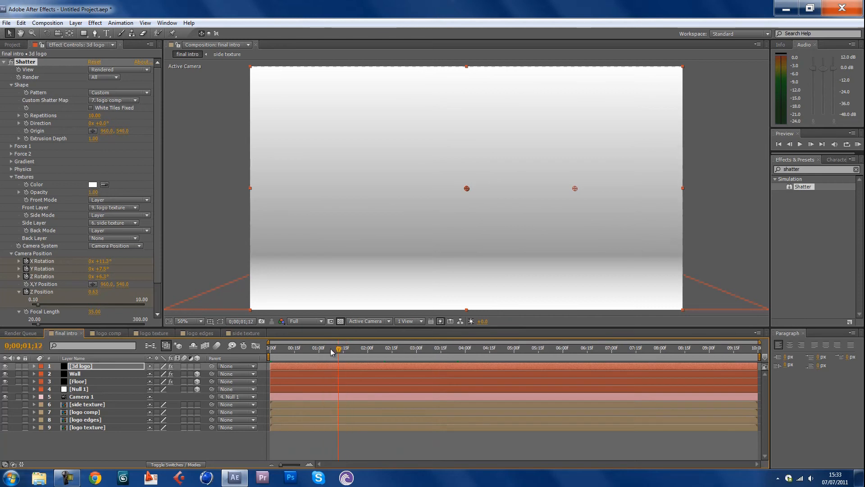
left_click(269, 348)
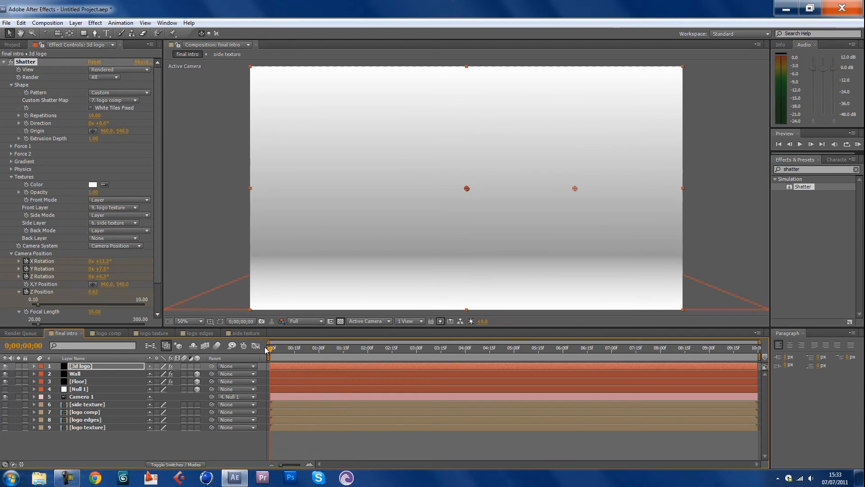
Set the Shatter texture colour to black and scrub to about 3:22 to check the dark-blotched logo.
left_click(333, 348)
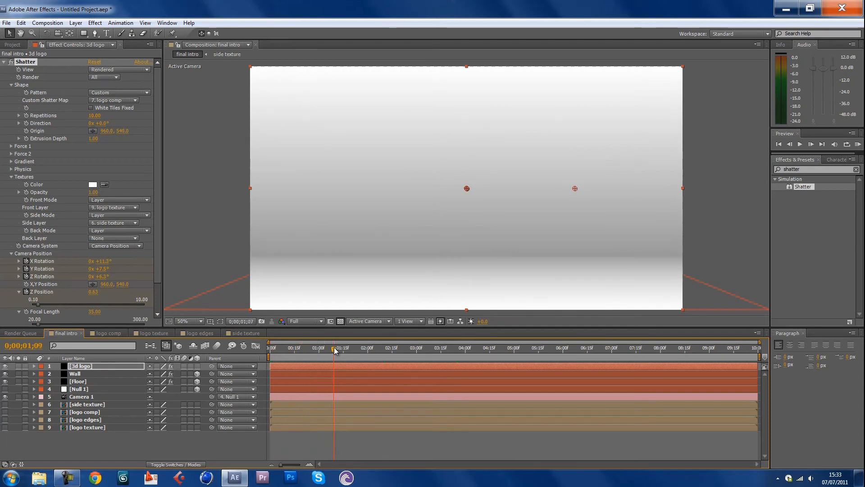
left_click(392, 348)
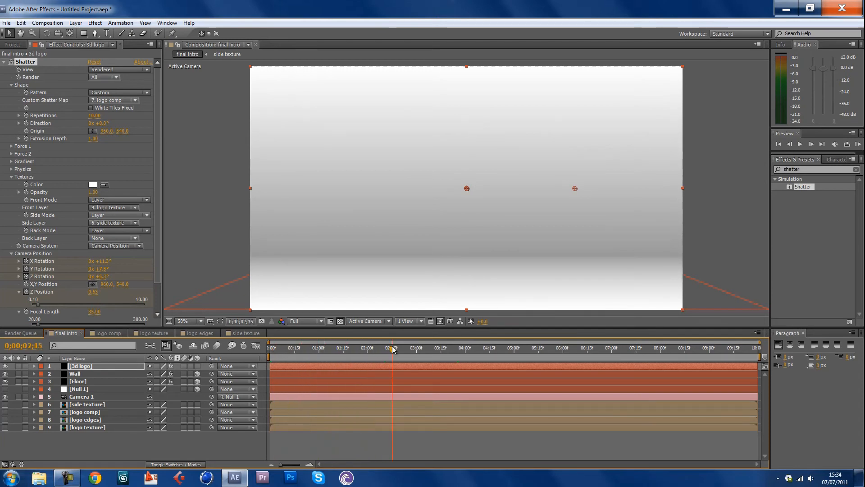
left_click(92, 184)
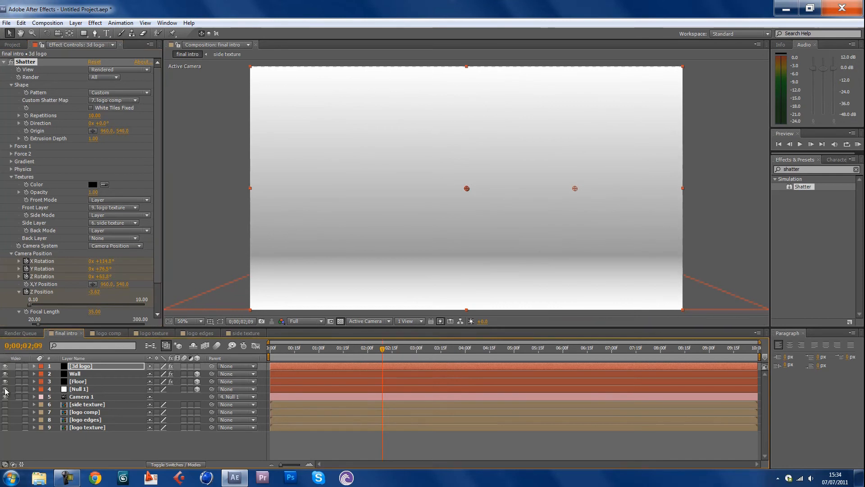
left_click(385, 349)
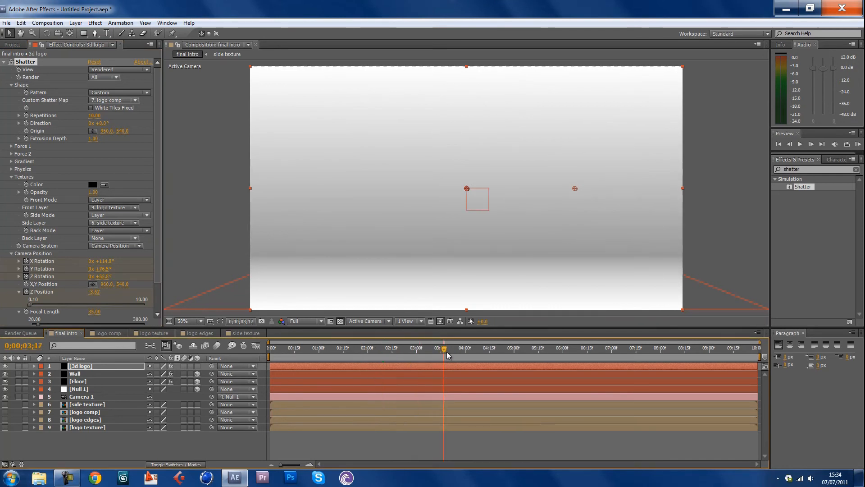
left_click(452, 349)
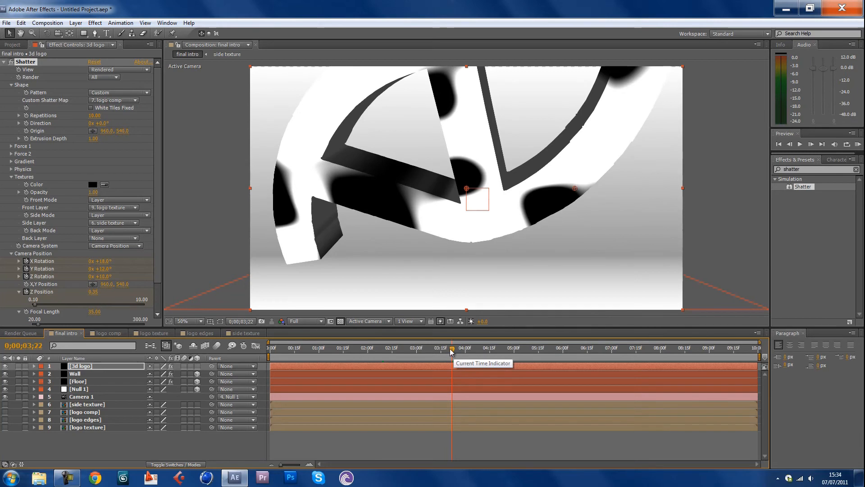
mouse_move(69, 96)
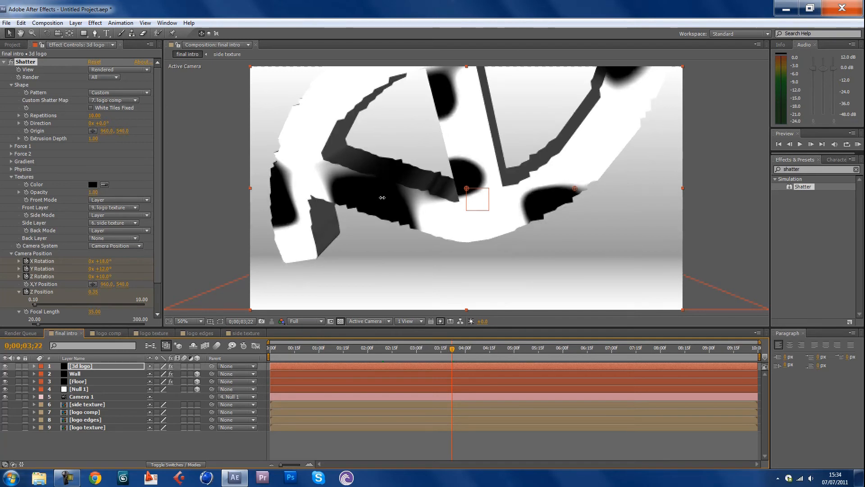
Switch Textures Front Mode to Color for a solid black front, return to frame 0 and reach the camera settings.
left_click(119, 199)
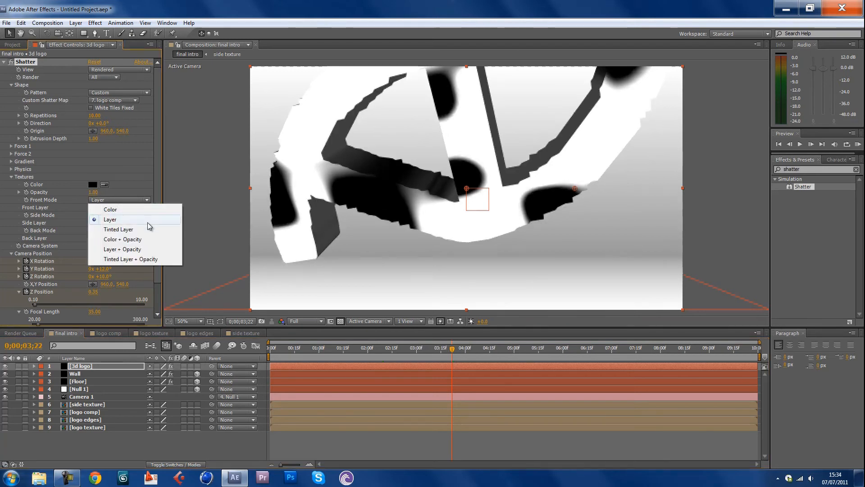
left_click(110, 209)
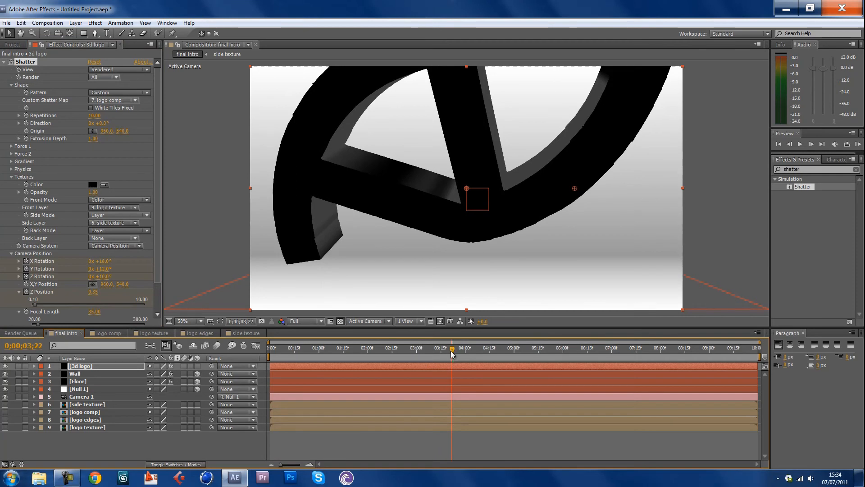
left_click(271, 348)
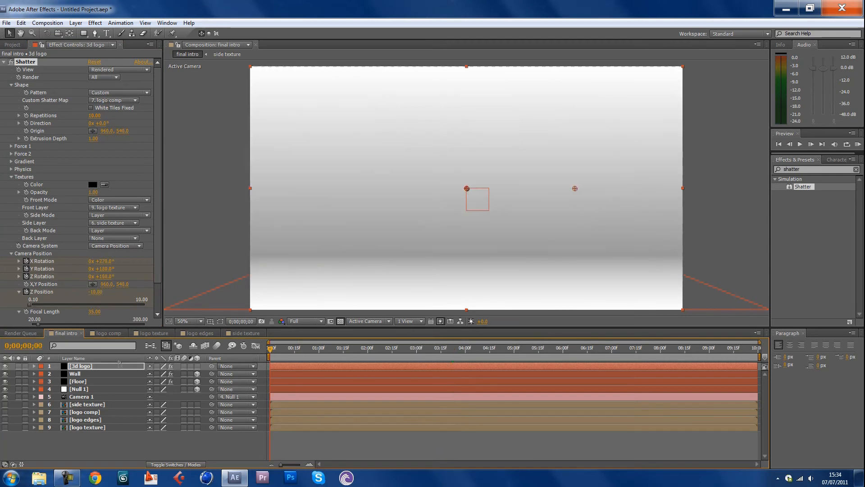
scroll("down", 3)
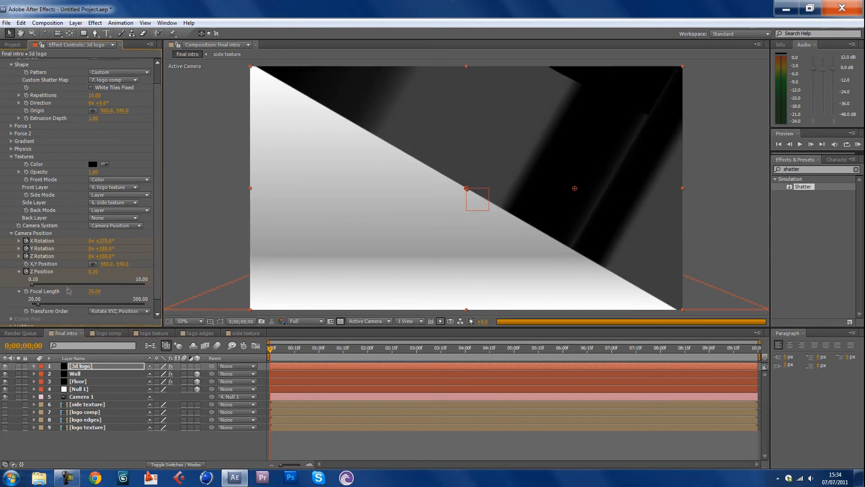
Set Camera Position Z to -1 and scrub to 4:00 to preview the black logo spinning in face-on.
double_click(93, 272)
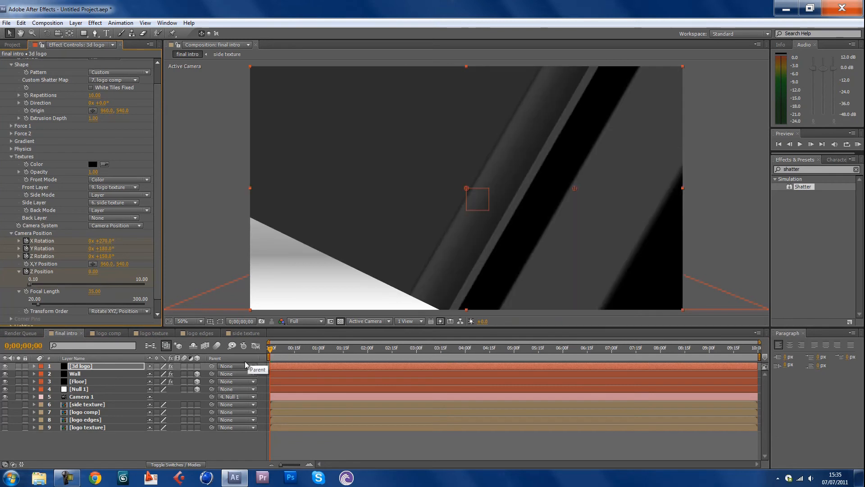
mouse_move(87, 278)
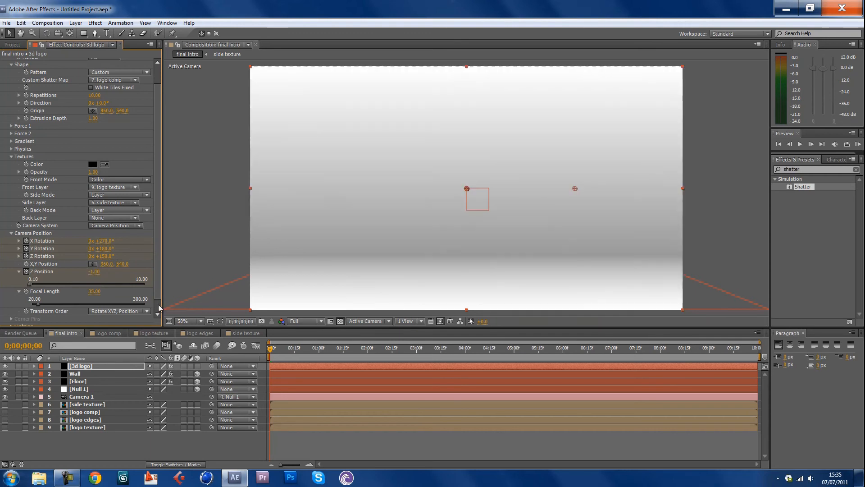
left_click(279, 348)
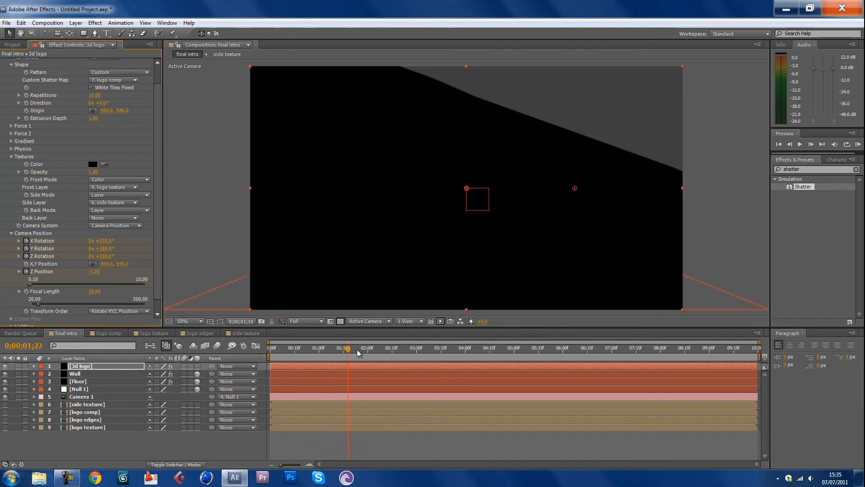
left_click(407, 348)
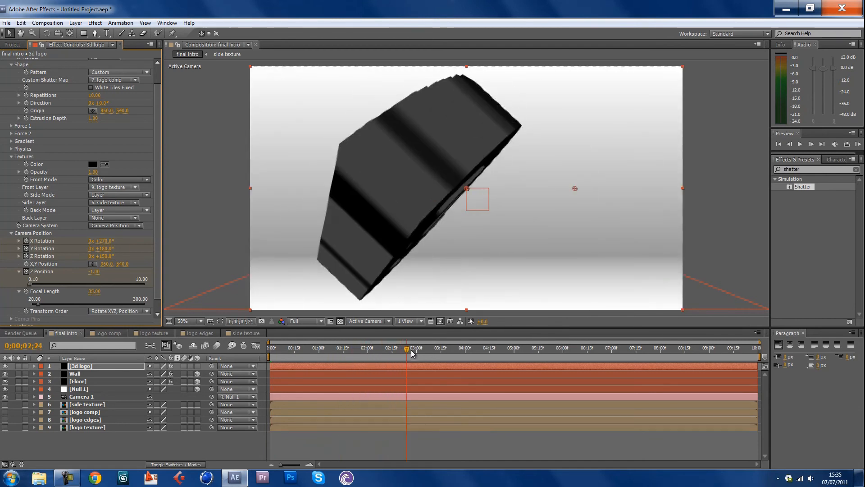
left_click(419, 348)
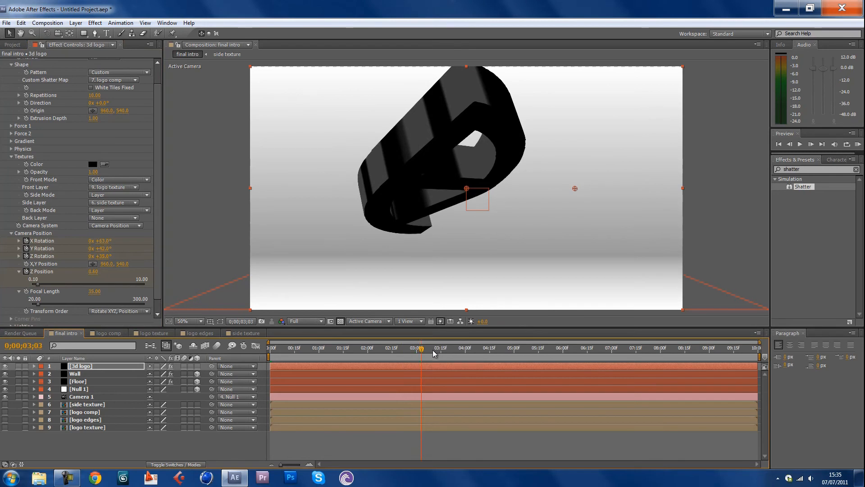
left_click(466, 348)
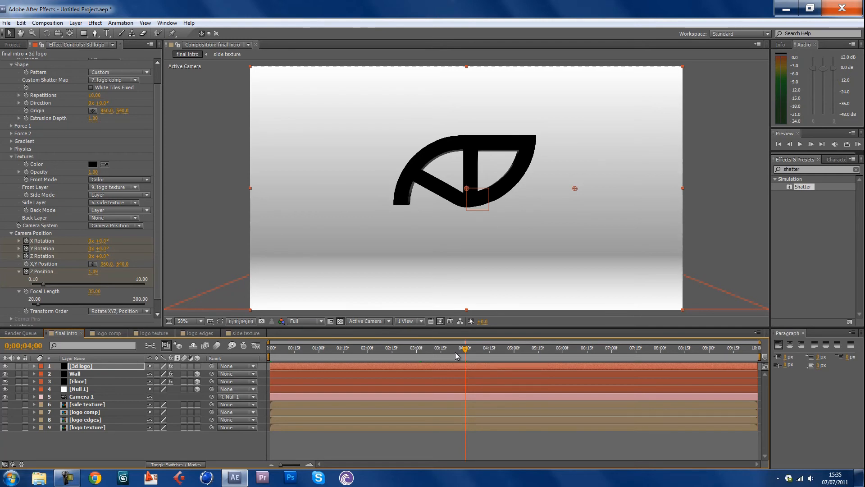
Expand Shatter's Lighting settings, then switch to the logo texture composition with its Fractal Noise layer.
scroll("down", 3)
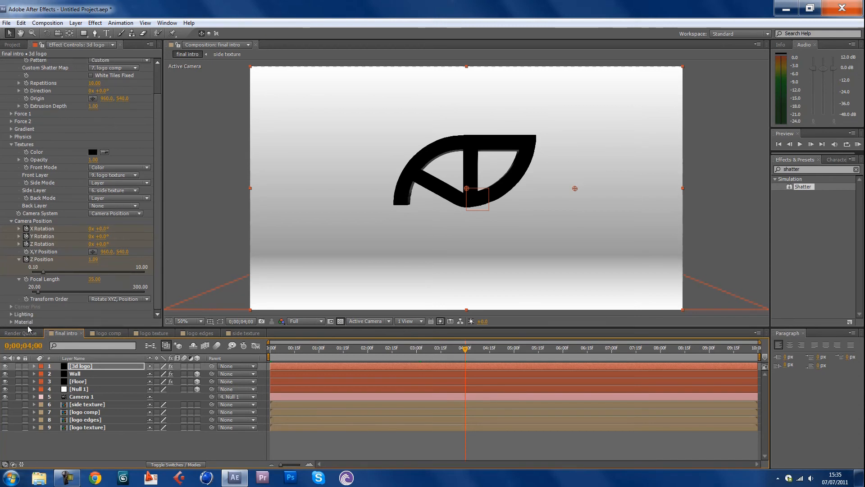
left_click(11, 314)
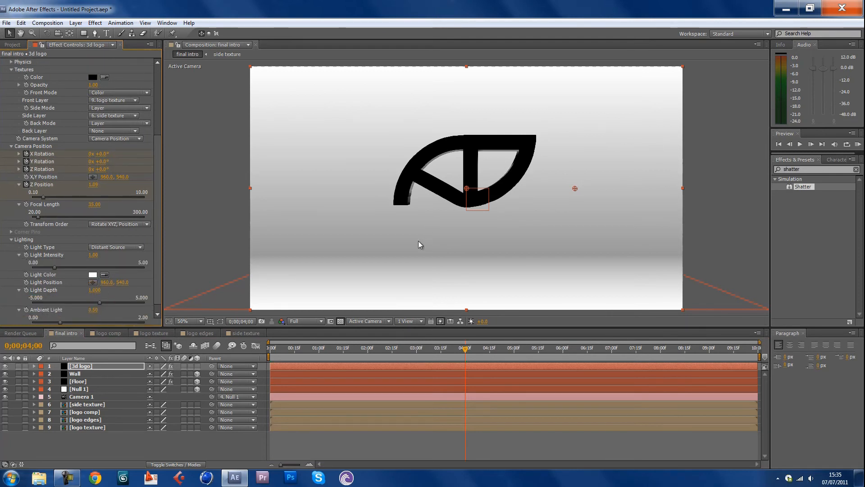
mouse_move(430, 256)
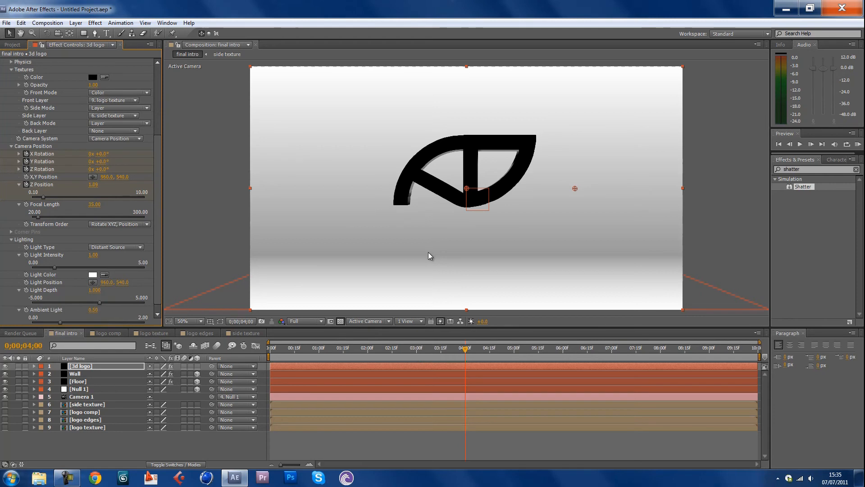
mouse_move(98, 398)
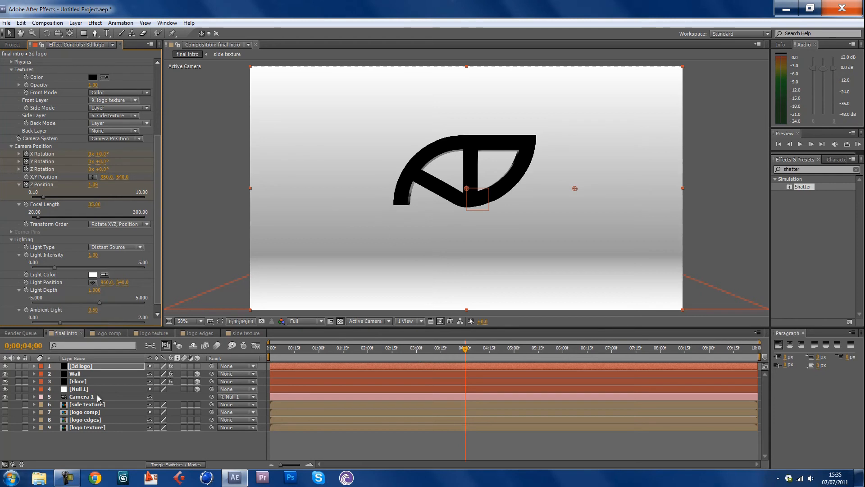
left_click(154, 333)
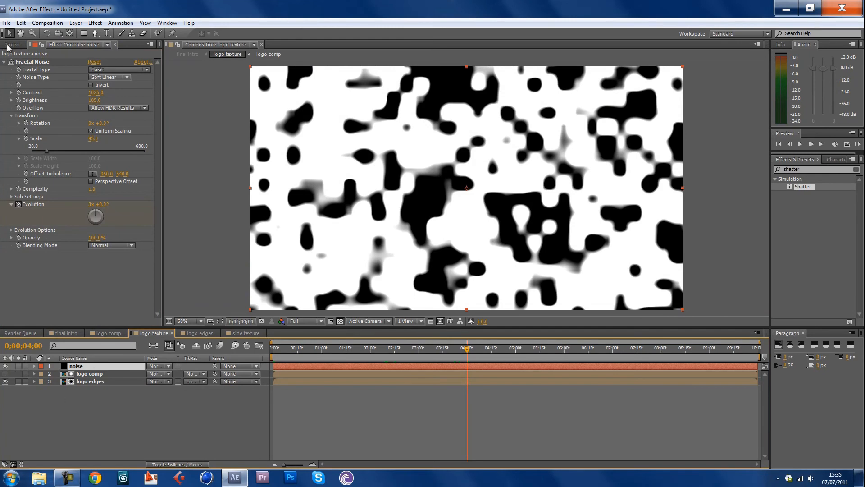
Add a new adjustment layer and apply the Curves effect to it, lifting the noise blacks to grey.
left_click(75, 23)
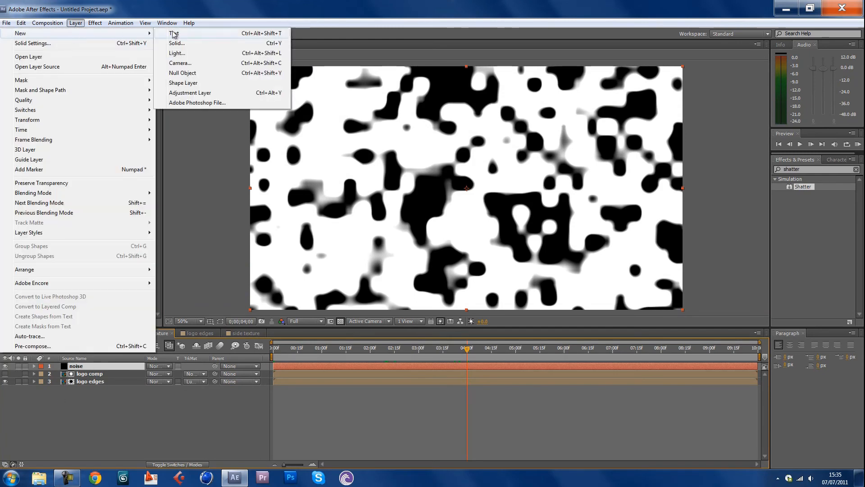
left_click(190, 92)
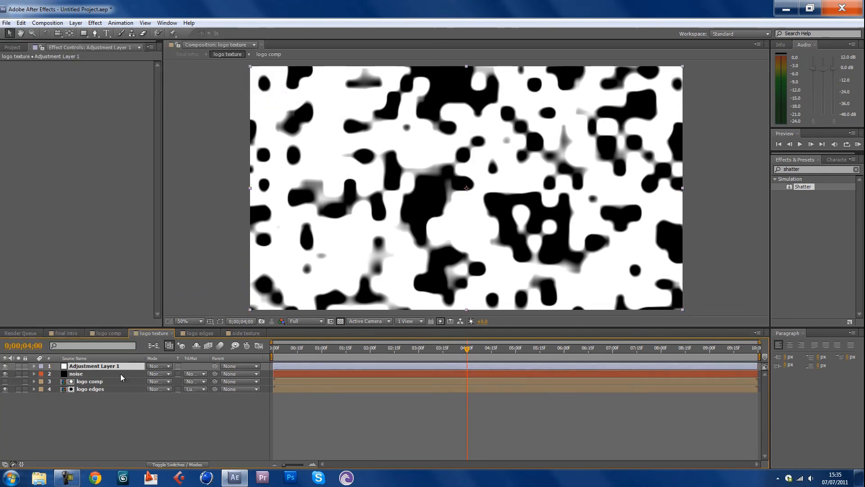
left_click(76, 373)
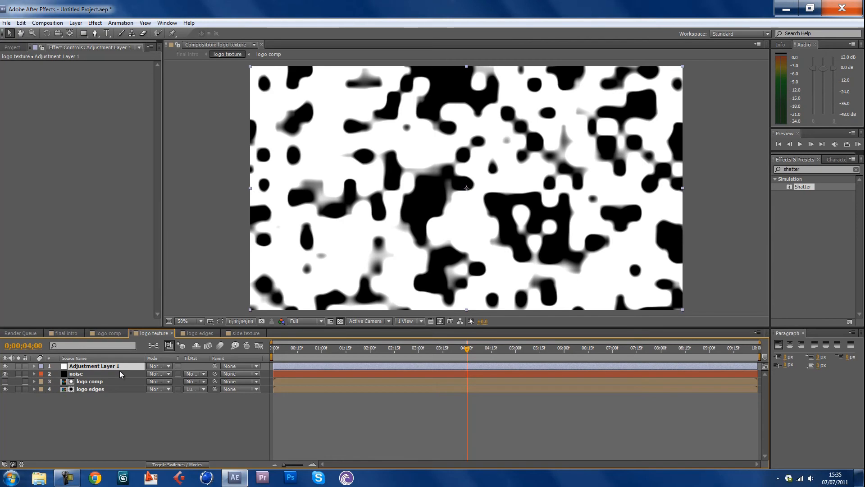
triple_click(816, 168)
type("curves")
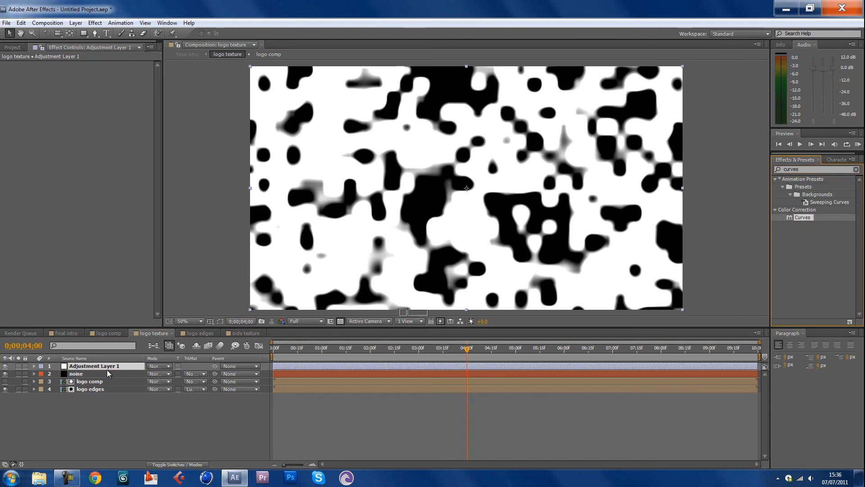
left_click(94, 366)
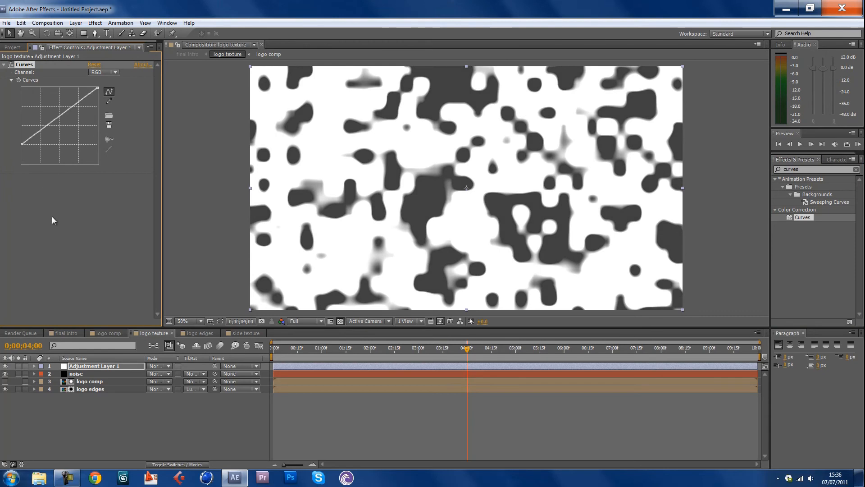
mouse_move(34, 203)
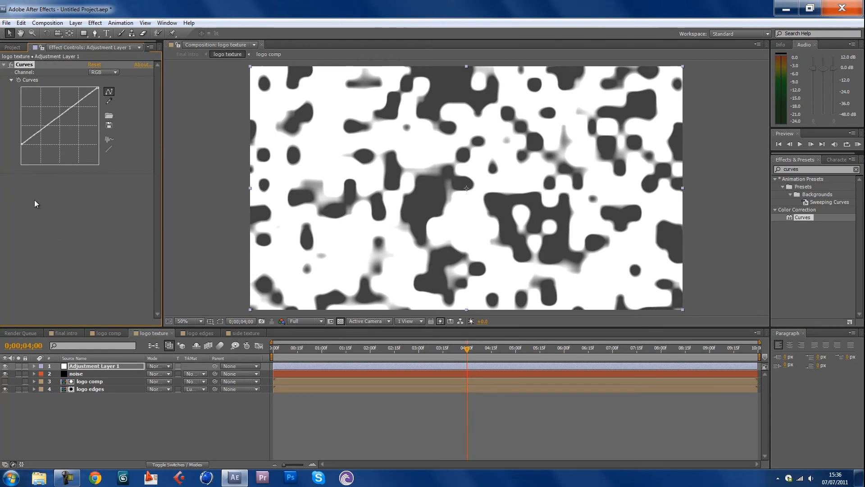
mouse_move(41, 222)
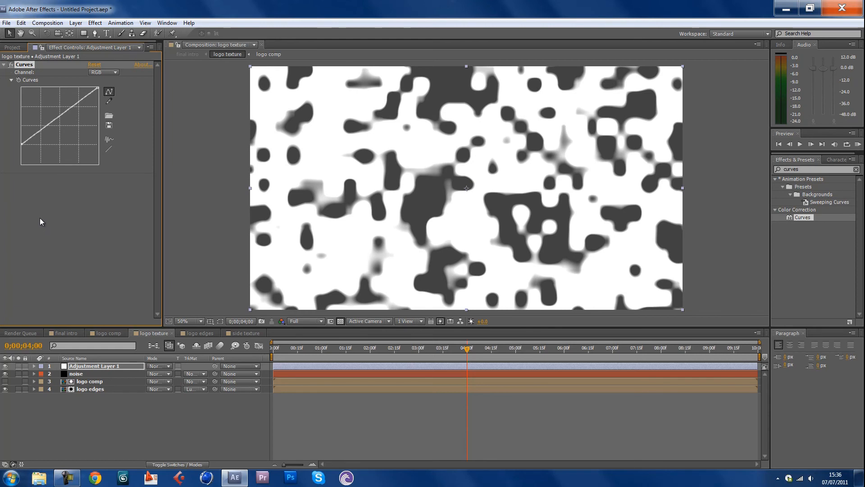
mouse_move(74, 361)
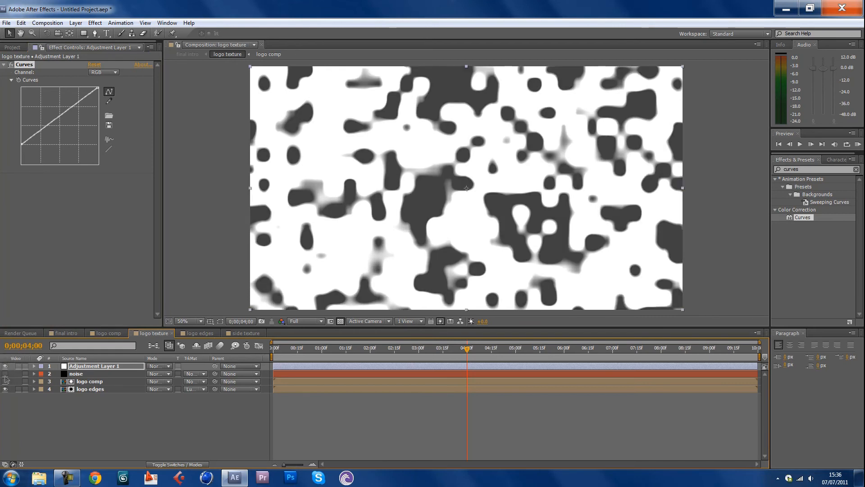
Toggle layer visibility to inspect the texture, then draw a closed mask over the logo's right side on the adjustment layer.
left_click(6, 373)
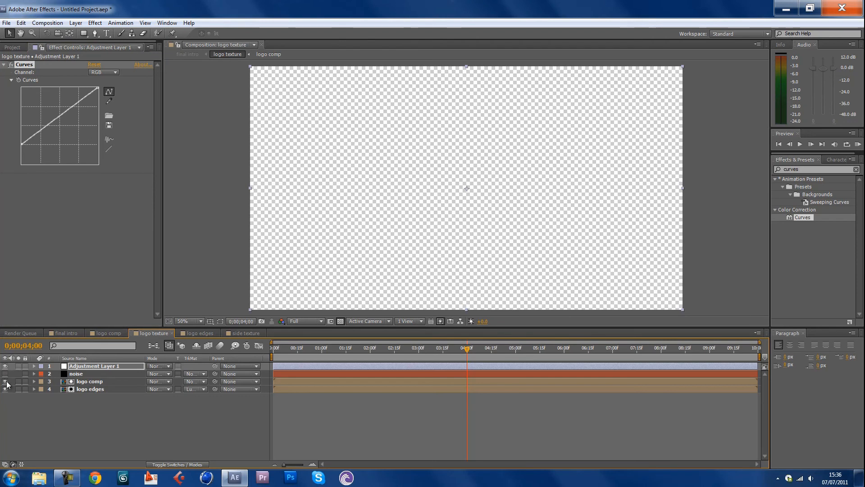
left_click(5, 381)
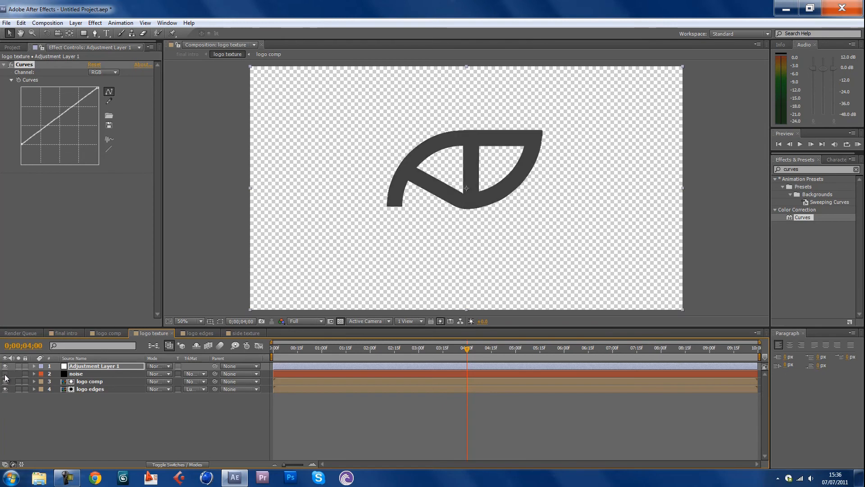
left_click(5, 373)
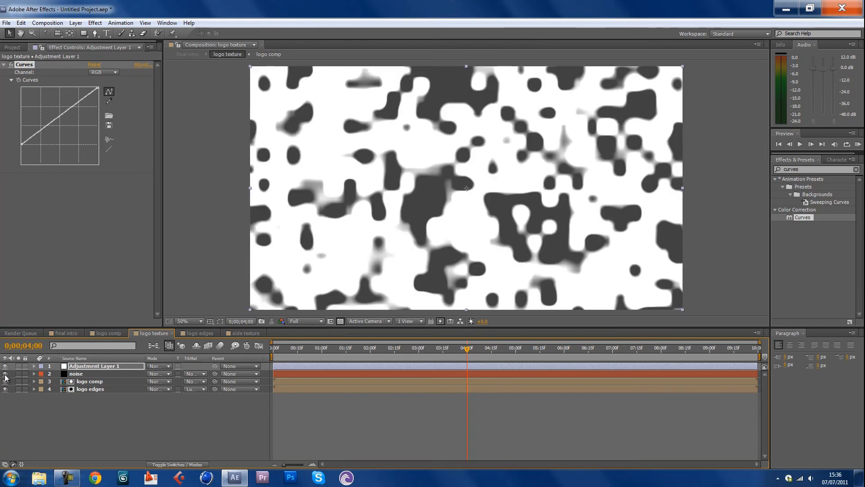
left_click(89, 381)
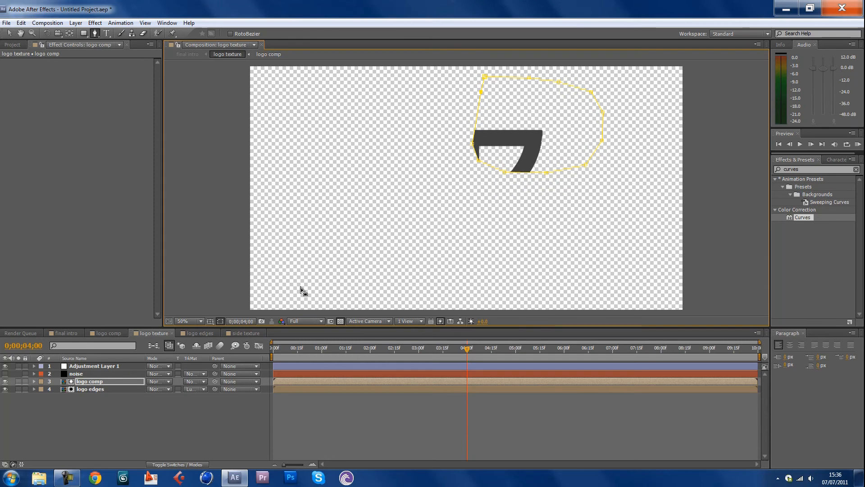
left_click(93, 366)
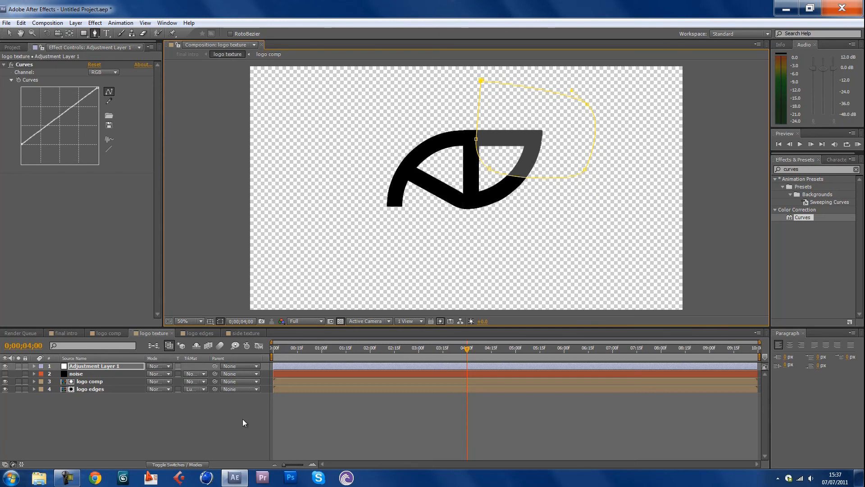
mouse_move(467, 353)
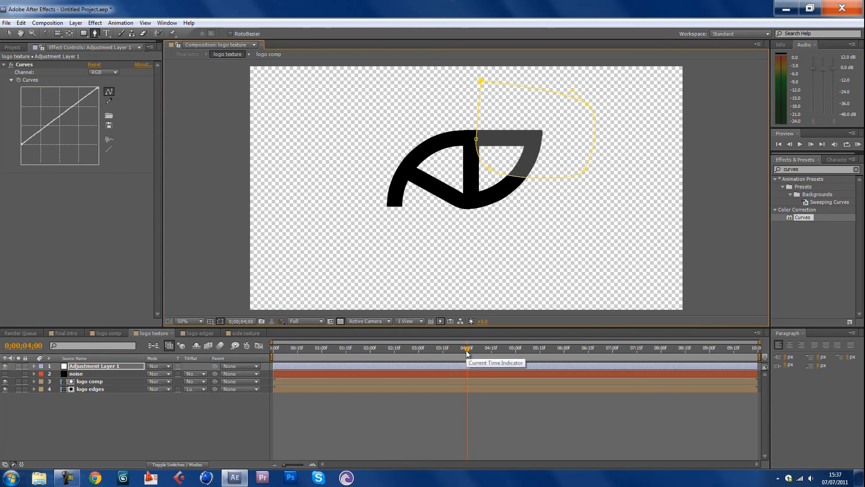
Keyframe Adjustment Layer 1's position from frame 0 to 4:00 so the grey patch sweeps across the logo.
left_click(33, 366)
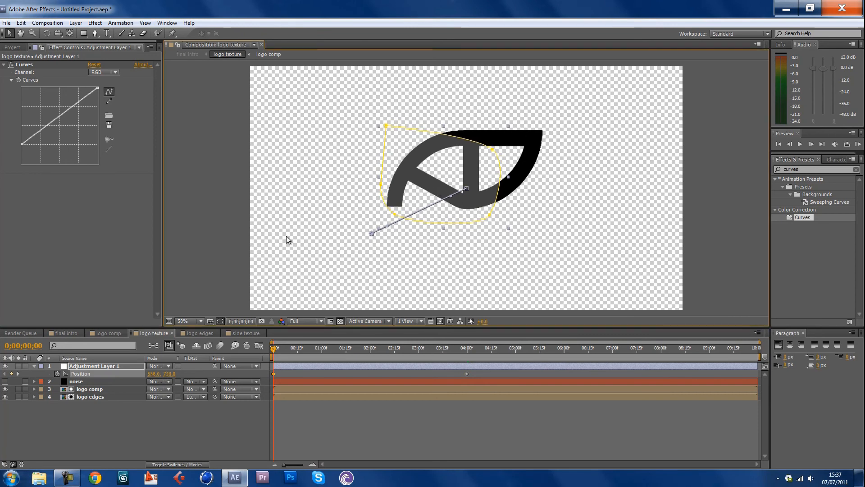
mouse_move(519, 136)
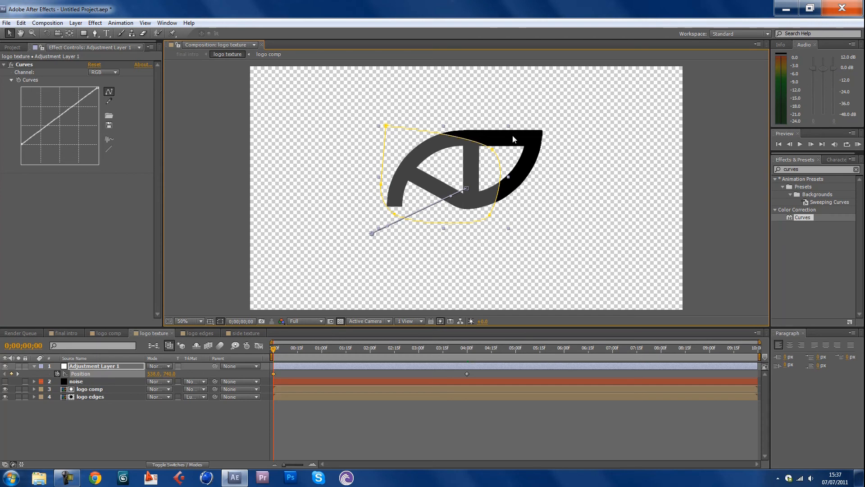
left_click(64, 333)
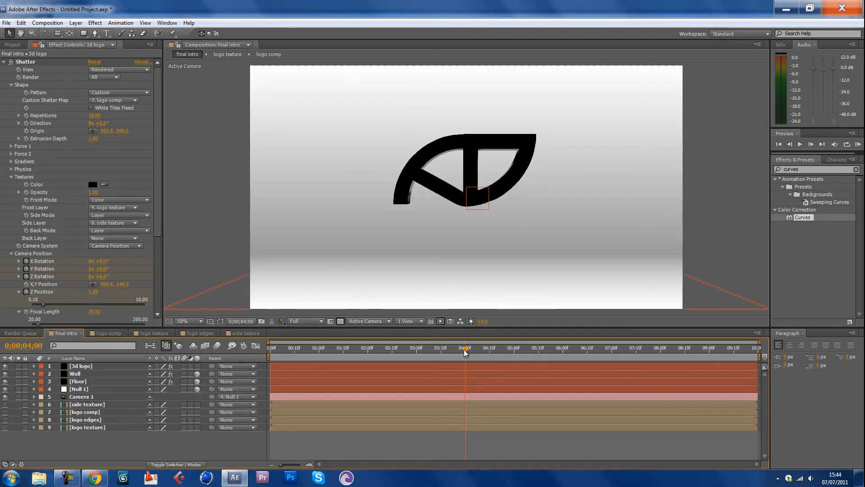
Scrub the final intro around 2–4 seconds to check the spinning logo's textured sides settling face-on.
left_click(306, 348)
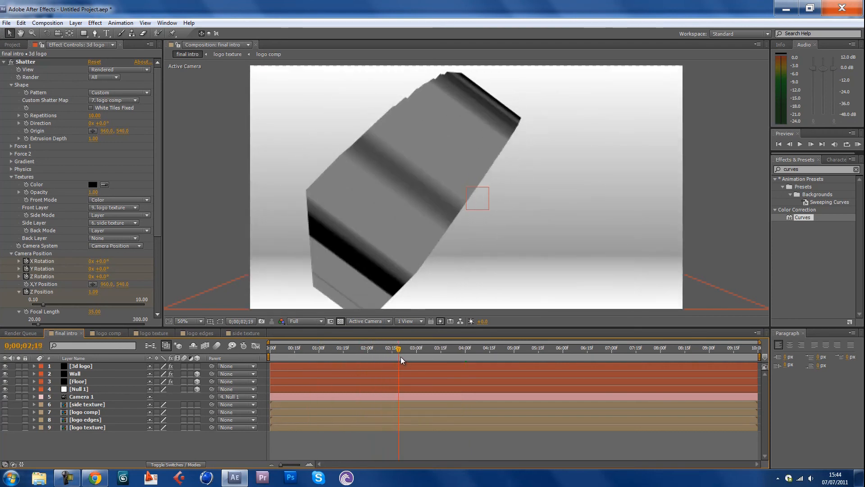
left_click(402, 352)
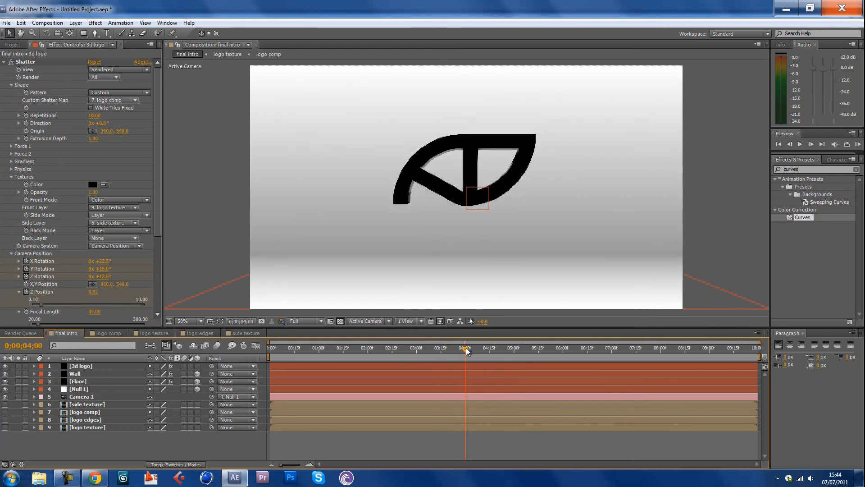
left_click(463, 348)
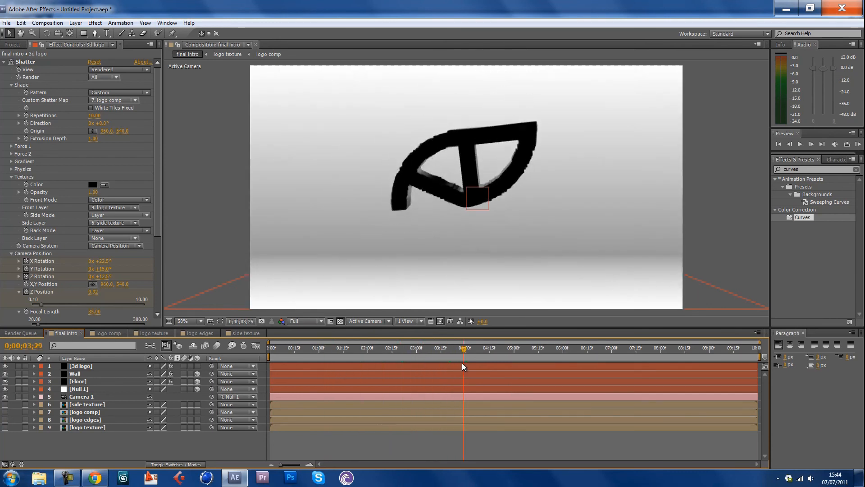
left_click(466, 348)
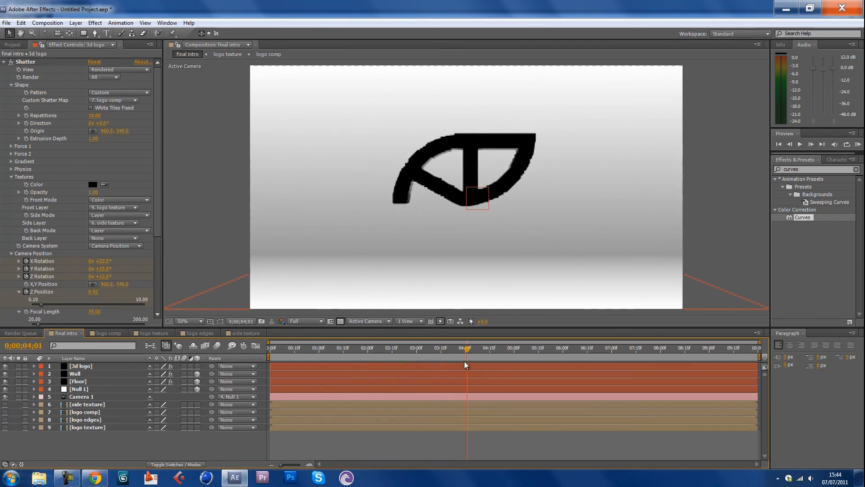
left_click(464, 348)
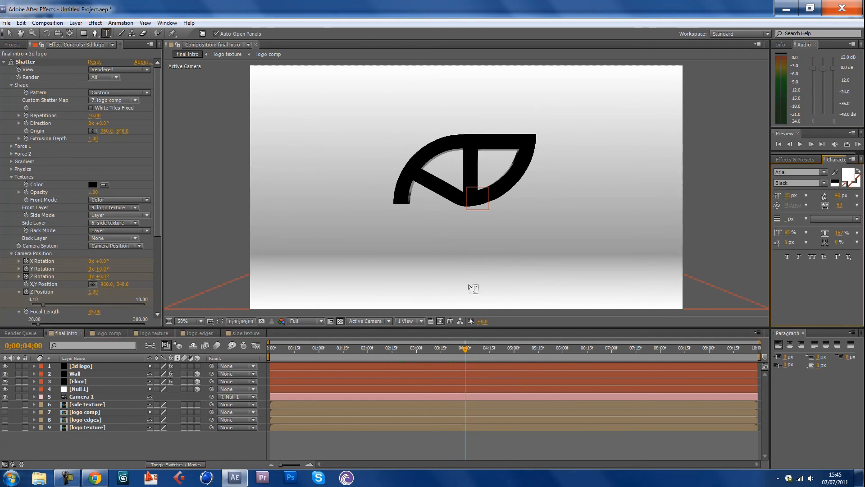
mouse_move(396, 217)
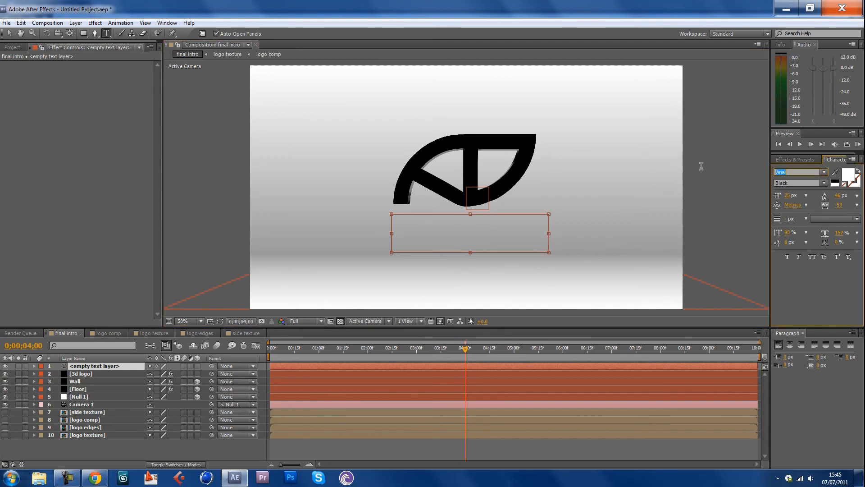
Create a 'FusionDesign1' text layer beneath the logo with a Ramp gradient effect.
left_click(798, 171)
type("ramp")
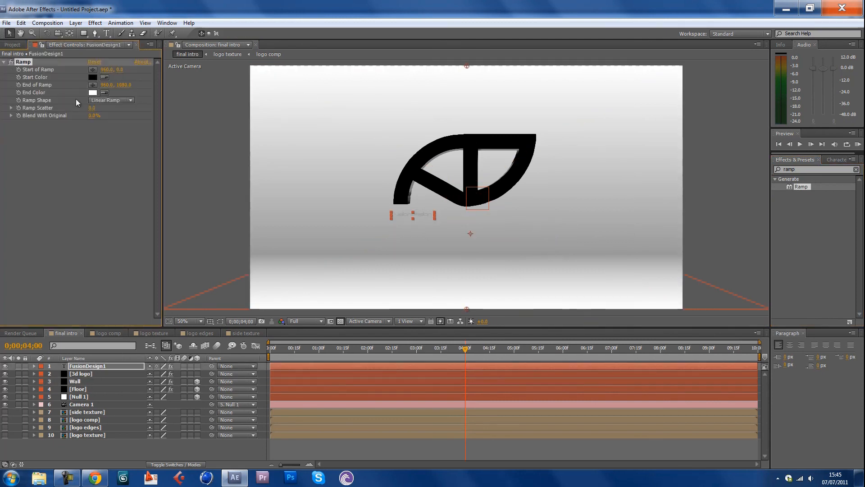
Change the text's Ramp start colour to grey and enlarge the FusionDesign1 lettering via the Character panel.
left_click(93, 77)
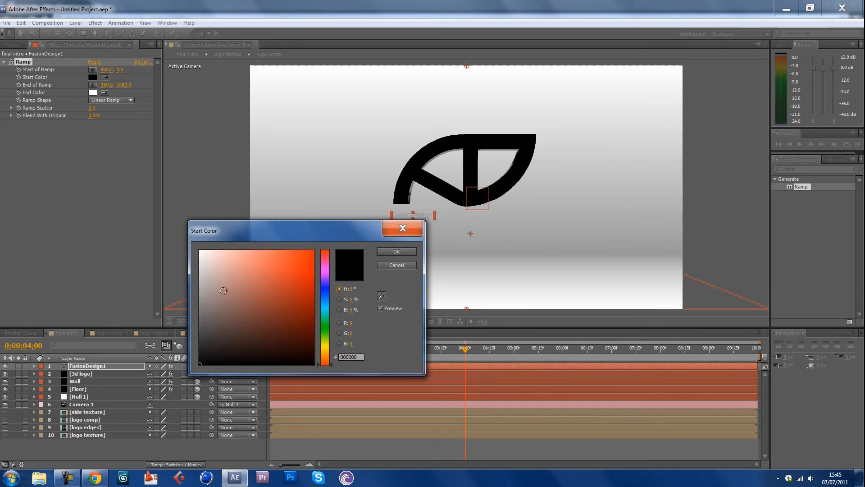
left_click(196, 284)
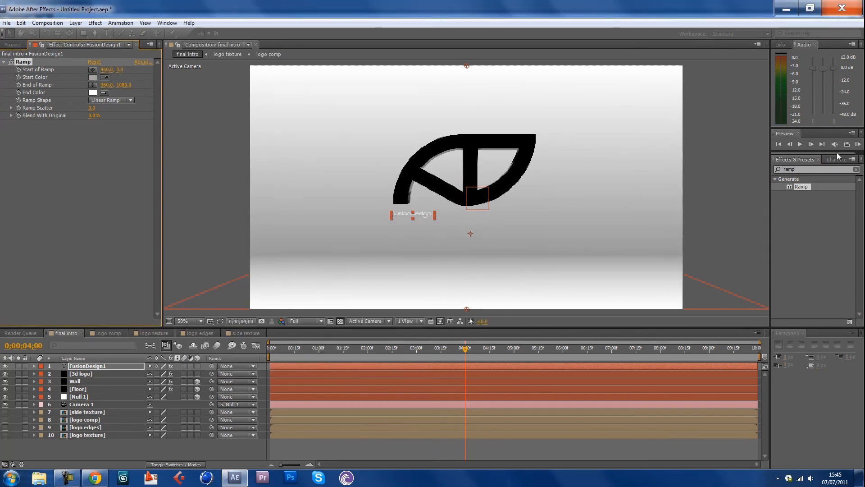
left_click(837, 160)
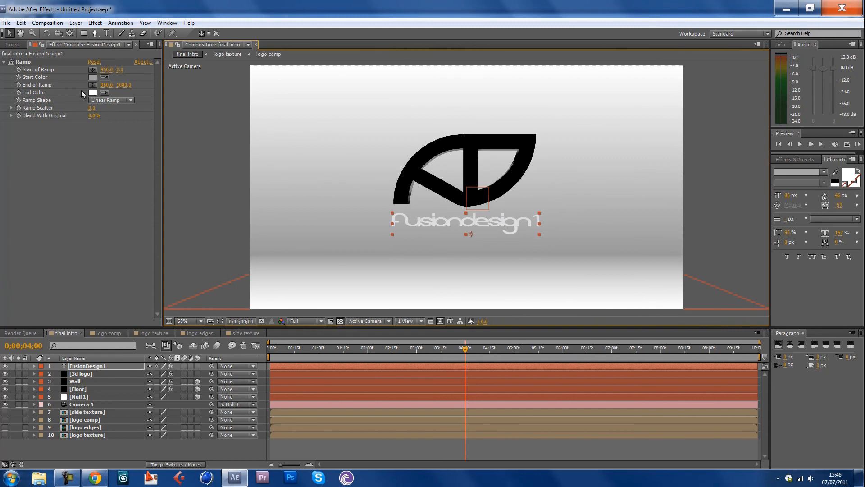
Set the Ramp Start Color to black, trying dark and lighter greys first.
left_click(93, 77)
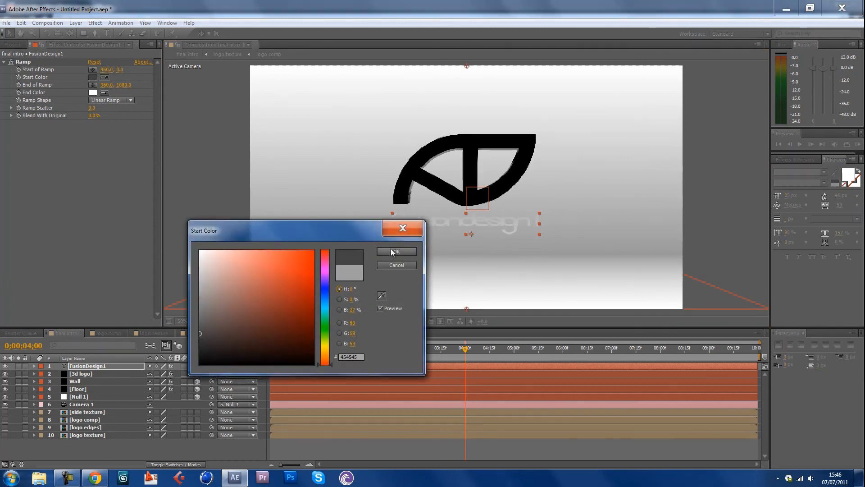
left_click(394, 252)
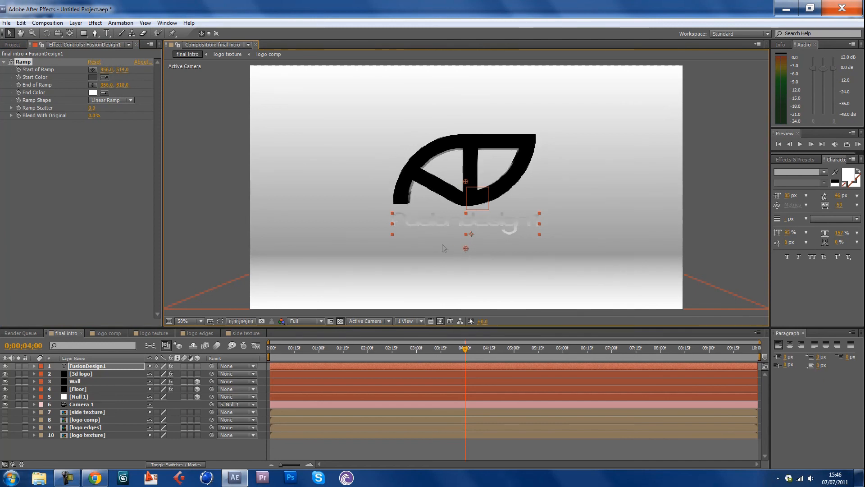
left_click(93, 76)
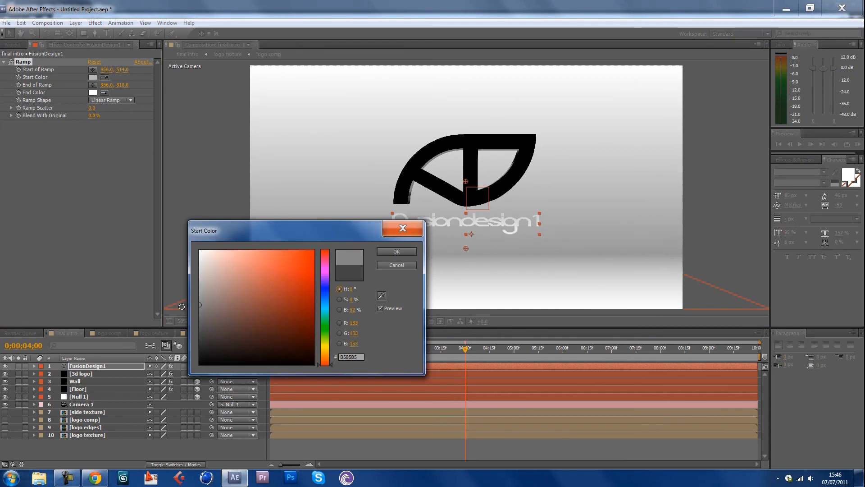
left_click(396, 265)
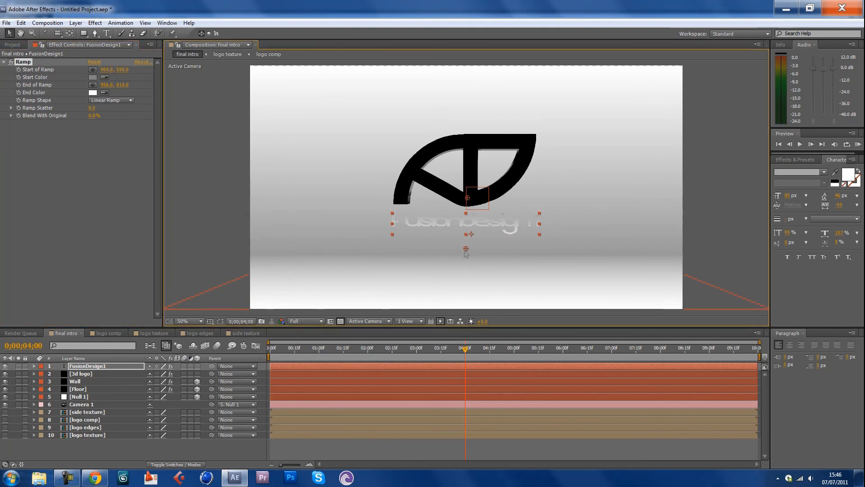
left_click(93, 77)
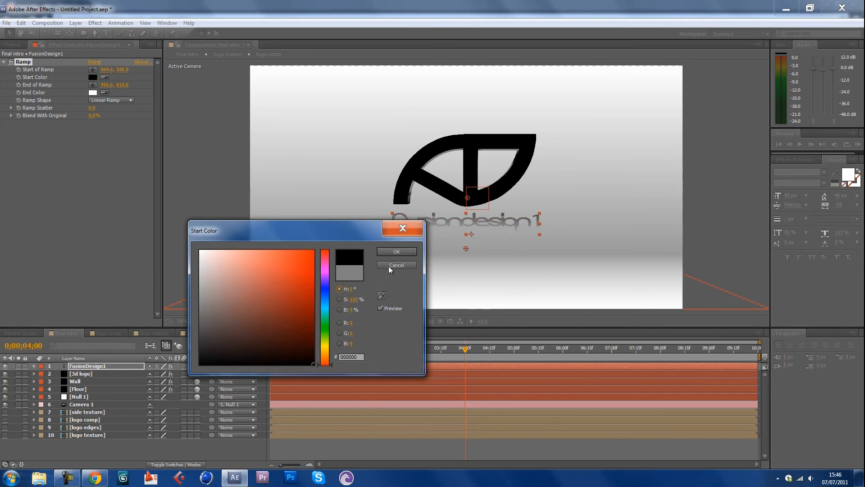
left_click(397, 265)
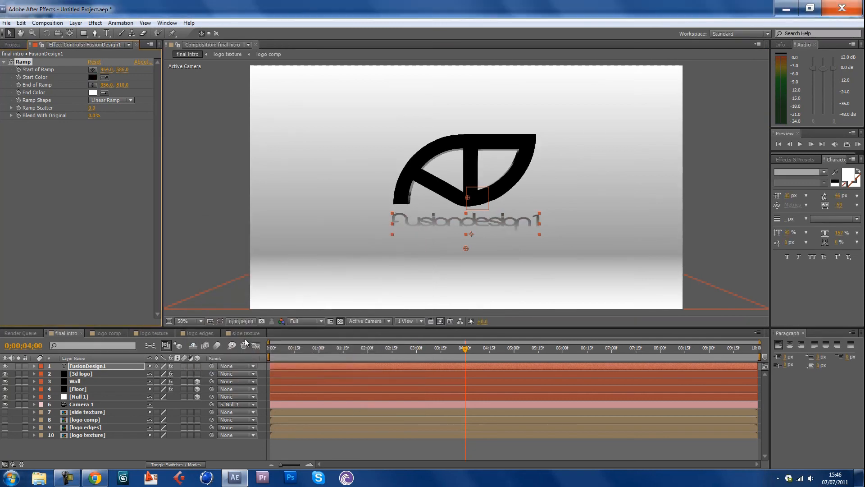
mouse_move(523, 269)
type("typewriter")
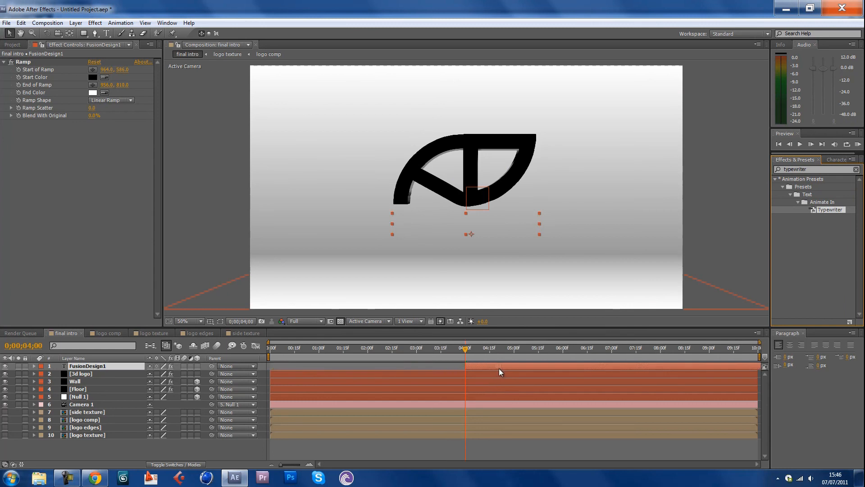
mouse_move(465, 350)
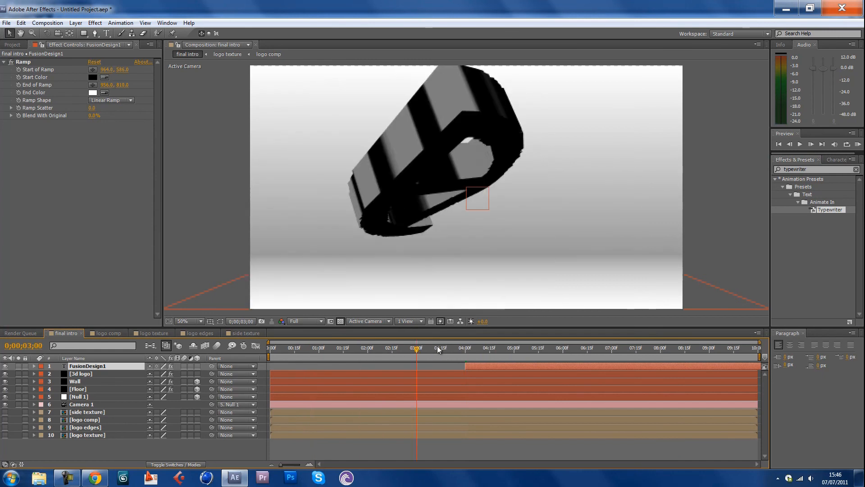
Scrub the timeline from four to seven seconds to verify the Typewriter type-on after the logo spin.
left_click(488, 348)
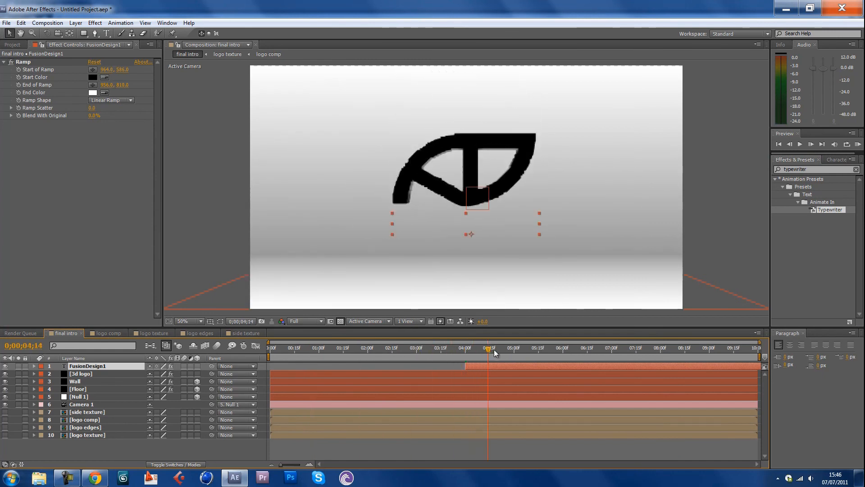
left_click(527, 348)
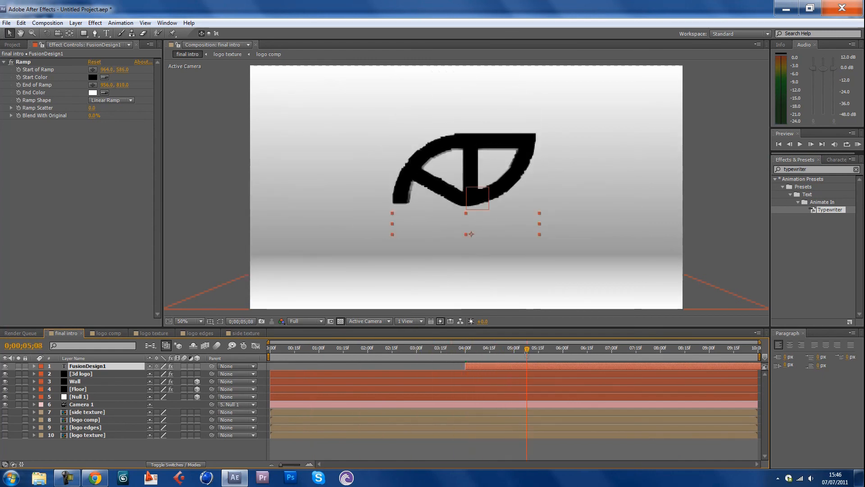
left_click(577, 348)
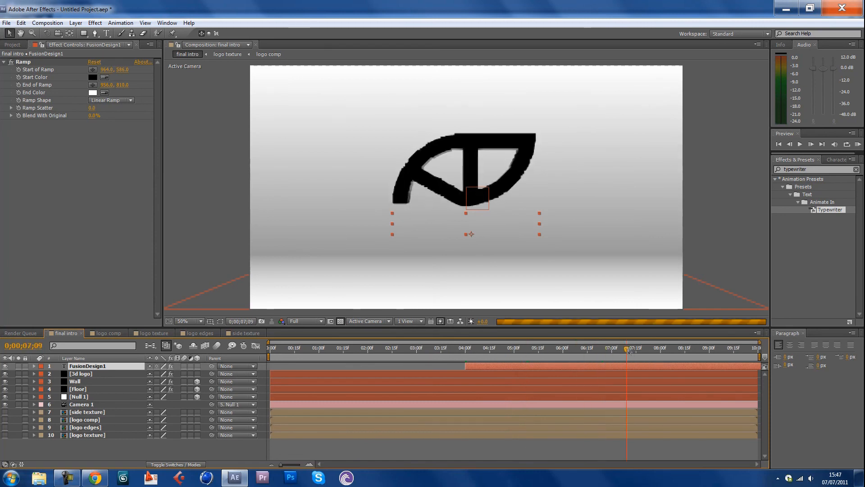
mouse_move(627, 348)
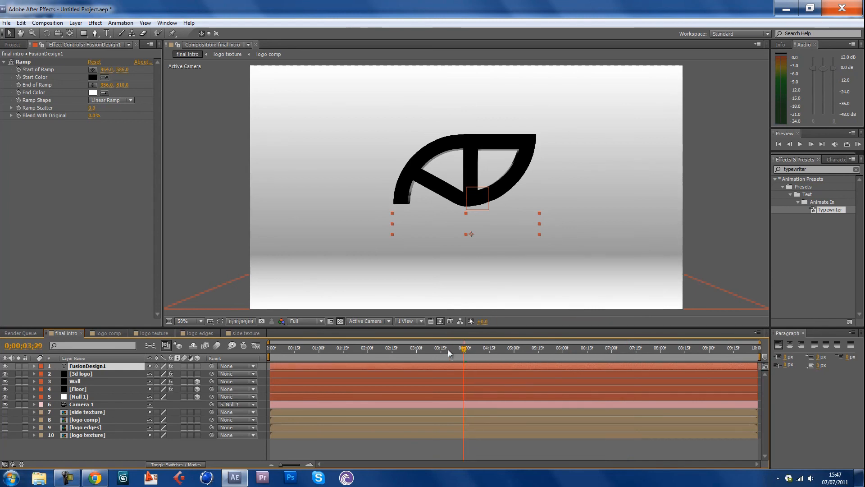
left_click(279, 348)
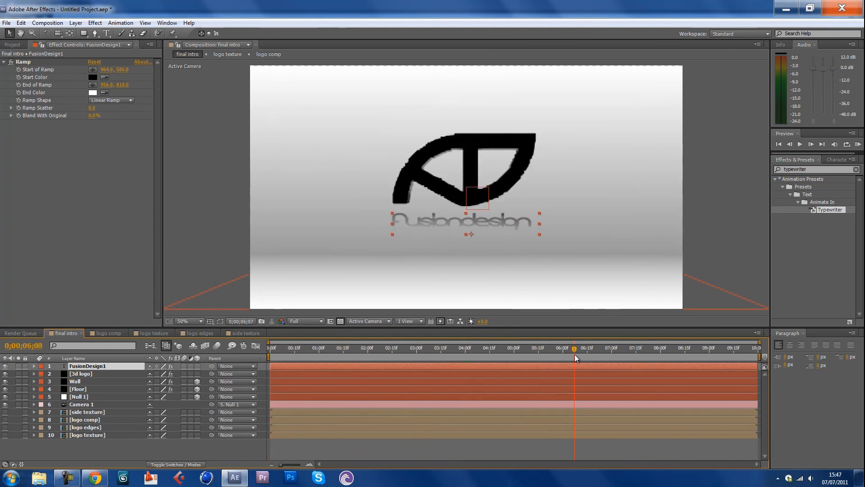
left_click(510, 348)
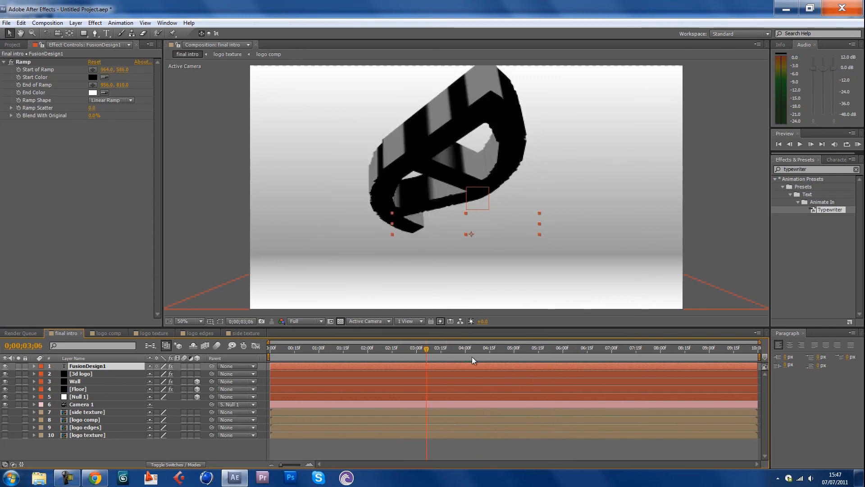
left_click(577, 348)
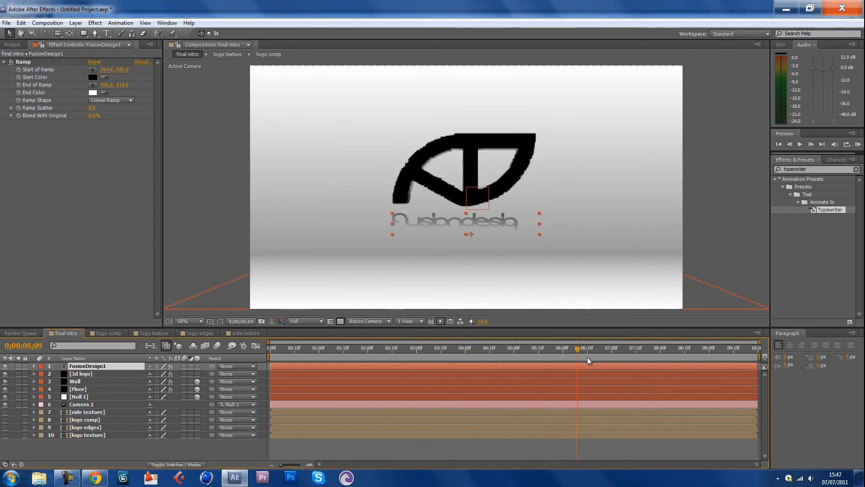
left_click(471, 349)
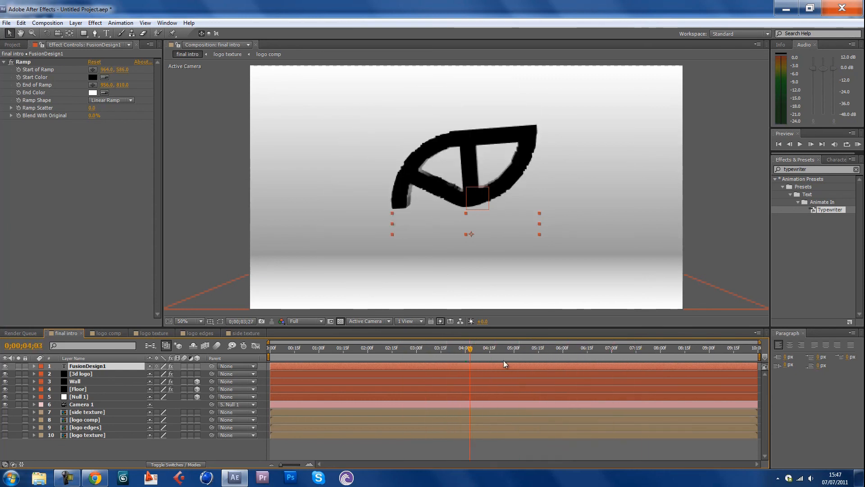
left_click(658, 348)
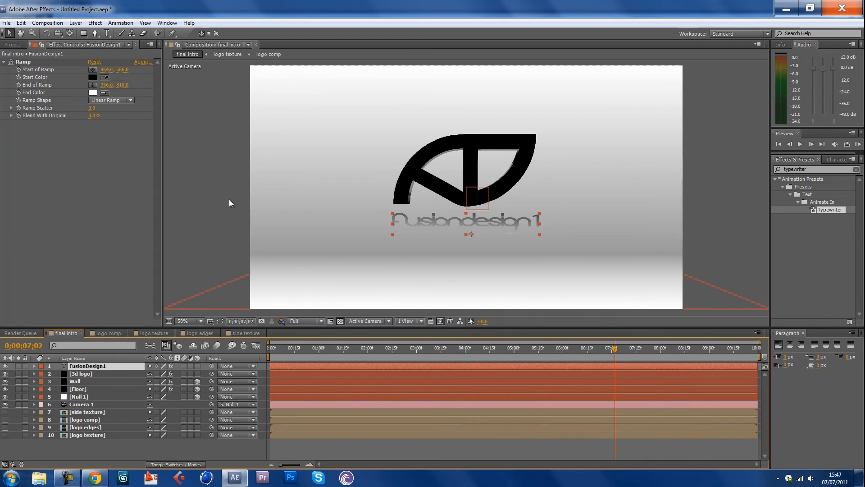
mouse_move(473, 300)
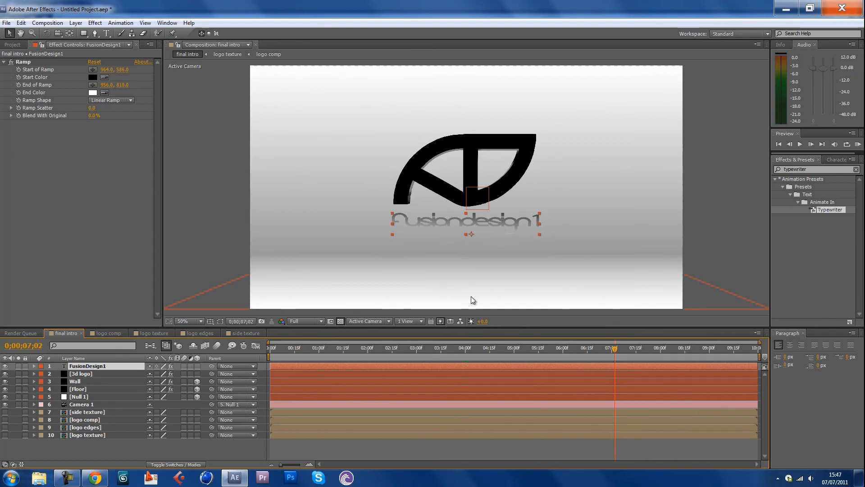
mouse_move(614, 349)
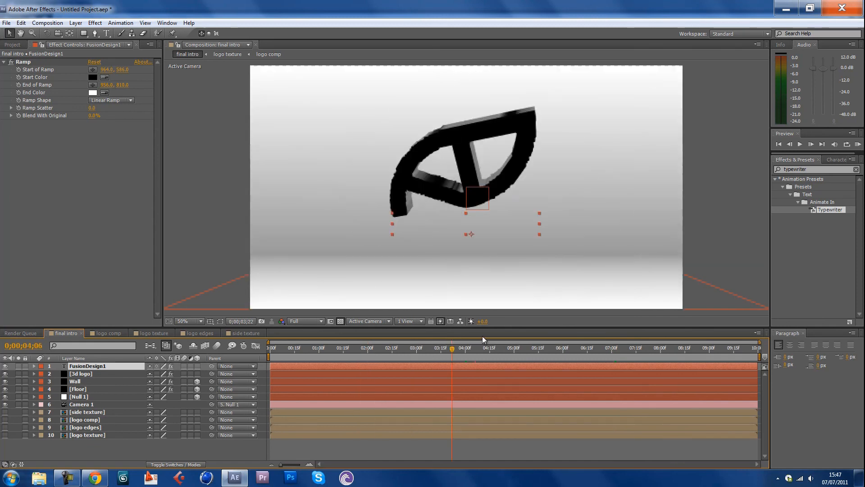
Select the 3d logo layer and reveal its Rotation property, checking where it settles face-on.
left_click(472, 348)
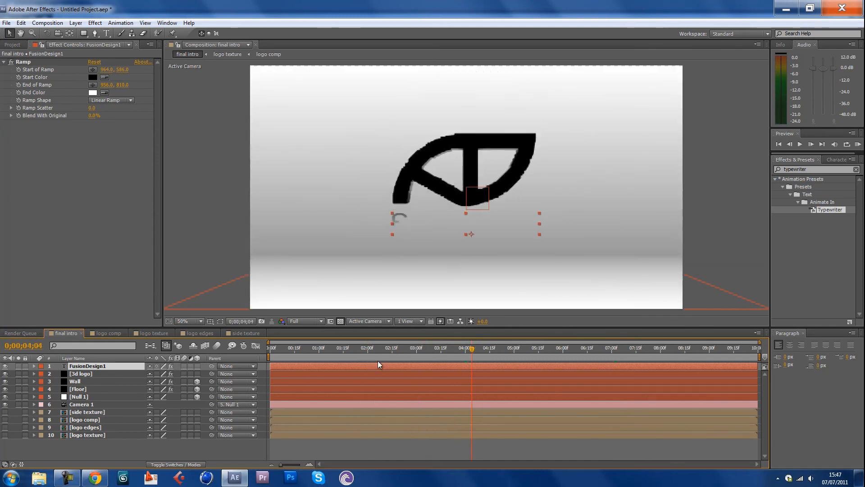
left_click(430, 348)
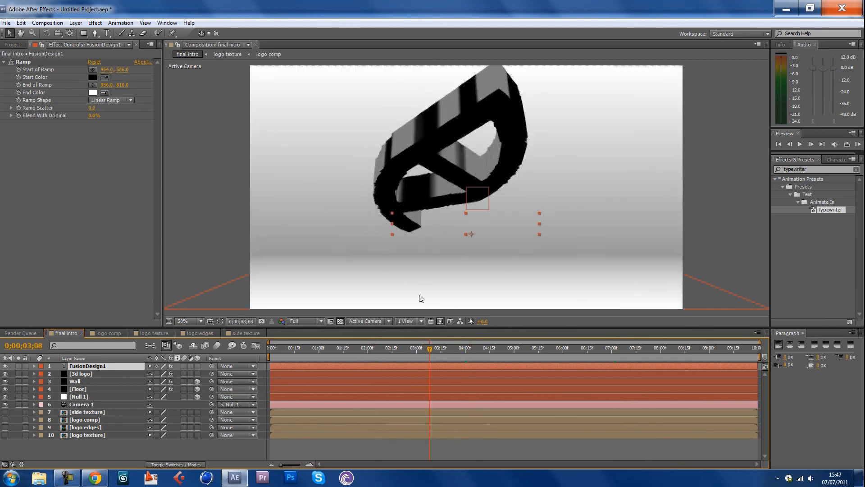
left_click(80, 373)
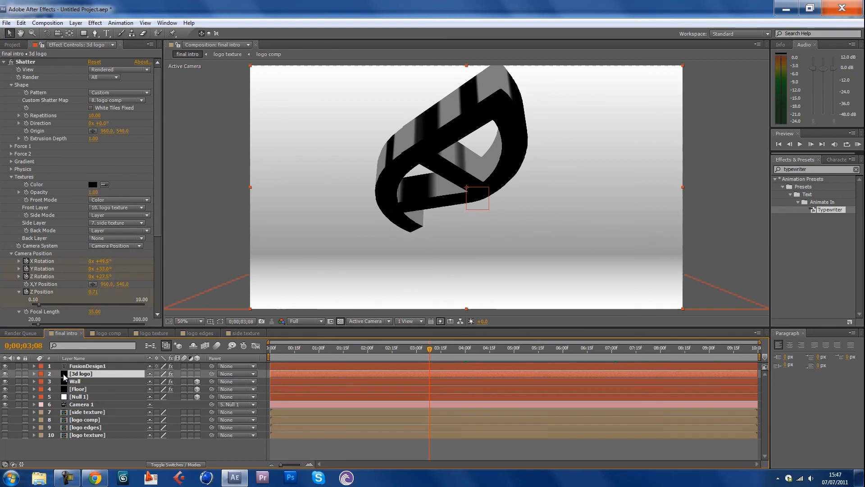
left_click(34, 373)
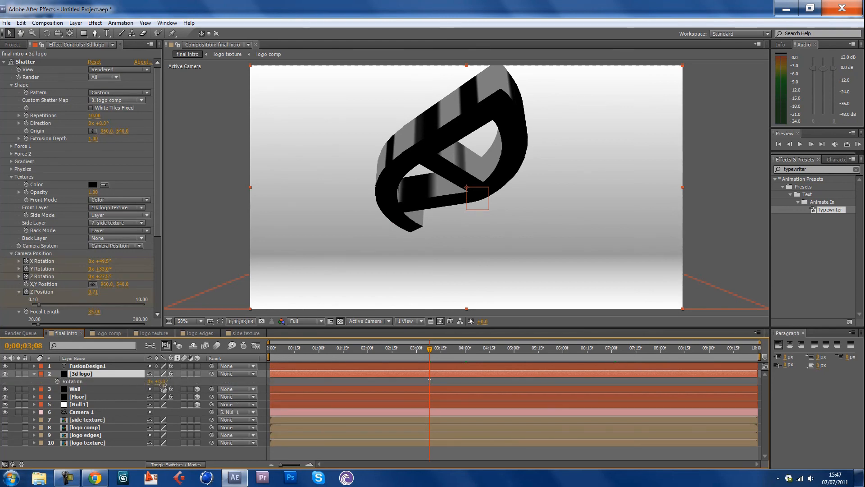
mouse_move(197, 377)
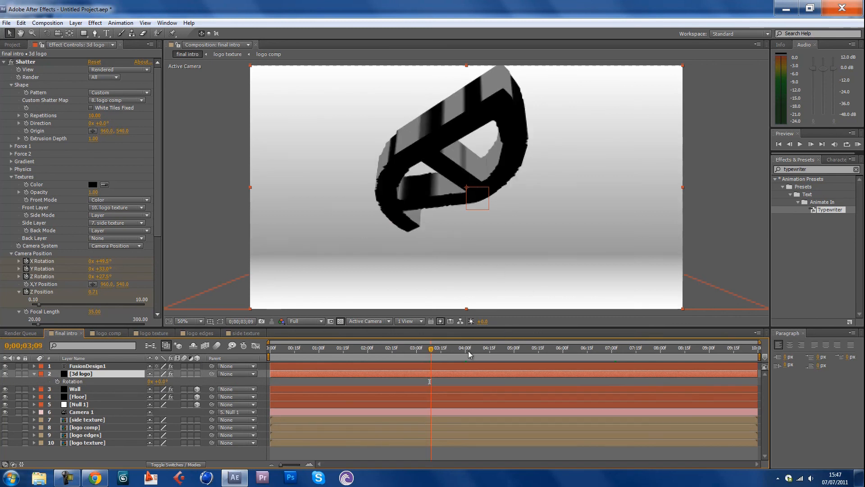
left_click(468, 351)
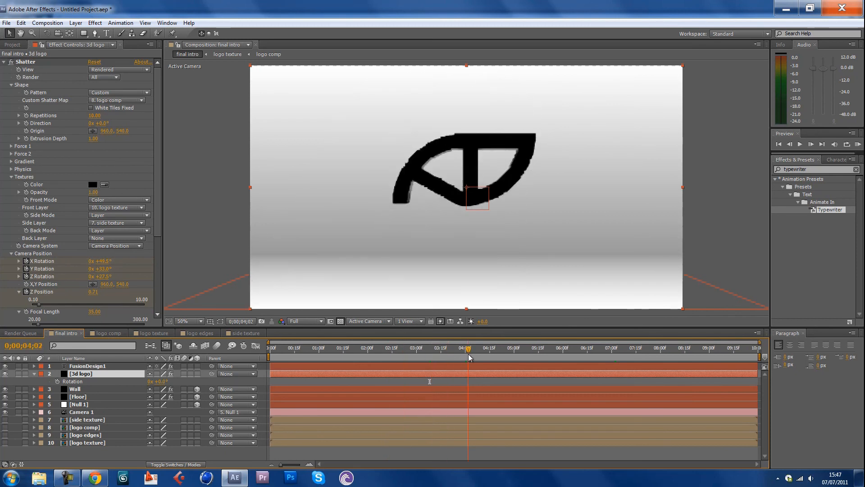